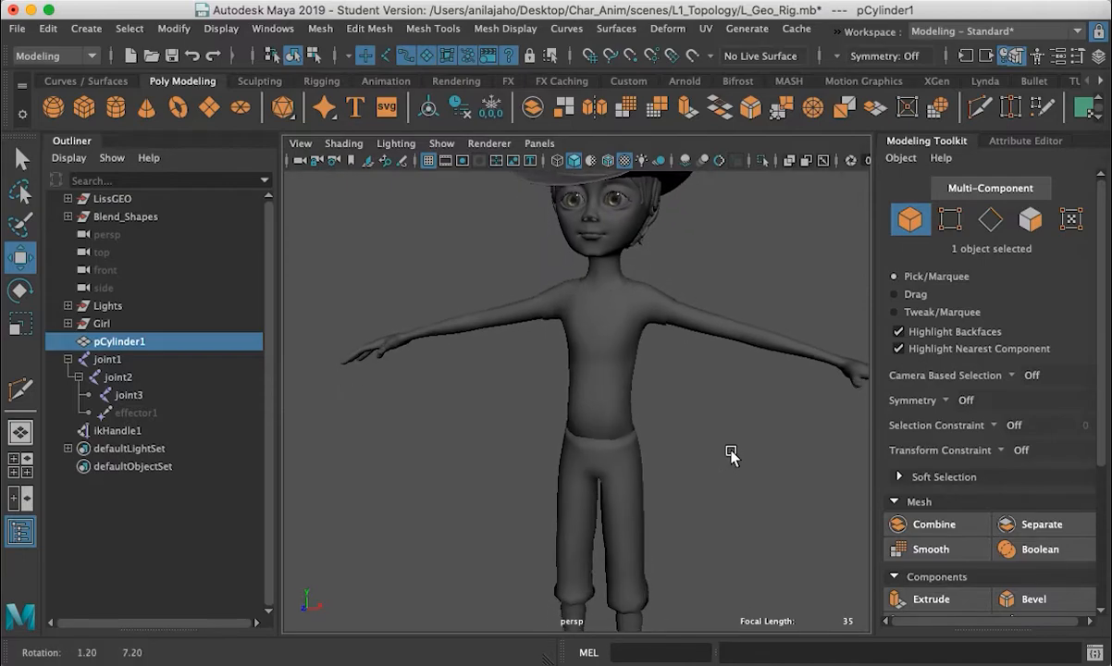
# Zoom to the character's head, then tumble down to inspect the torso and arms
pyautogui.moveTo(731, 454); pyautogui.dragTo(647, 350)
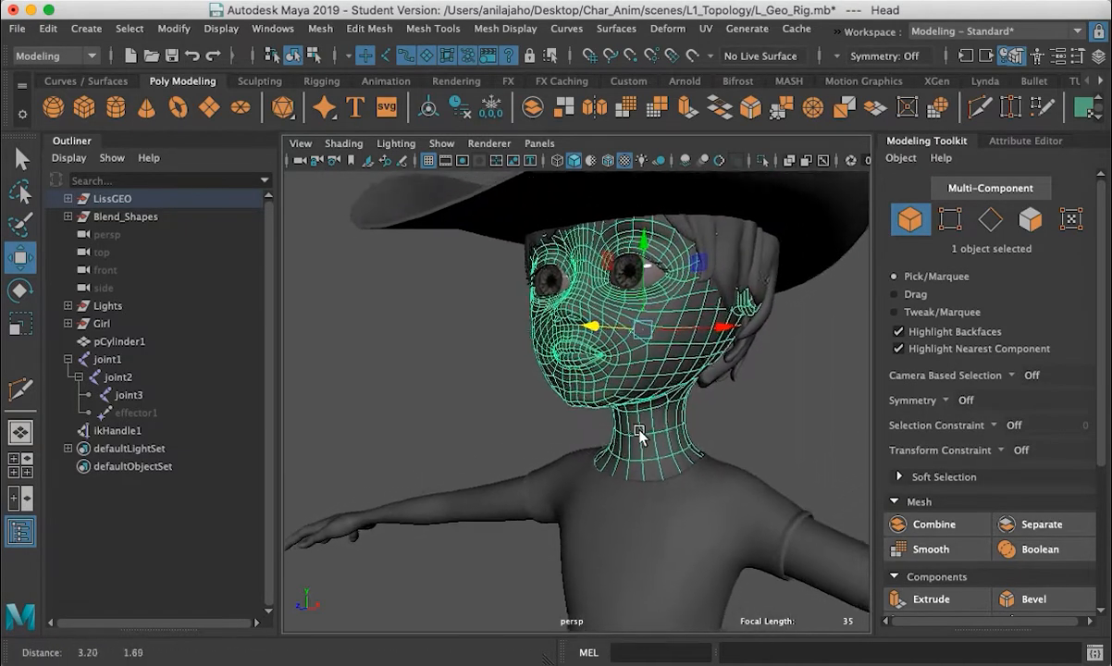
pyautogui.moveTo(638, 429); pyautogui.dragTo(699, 411)
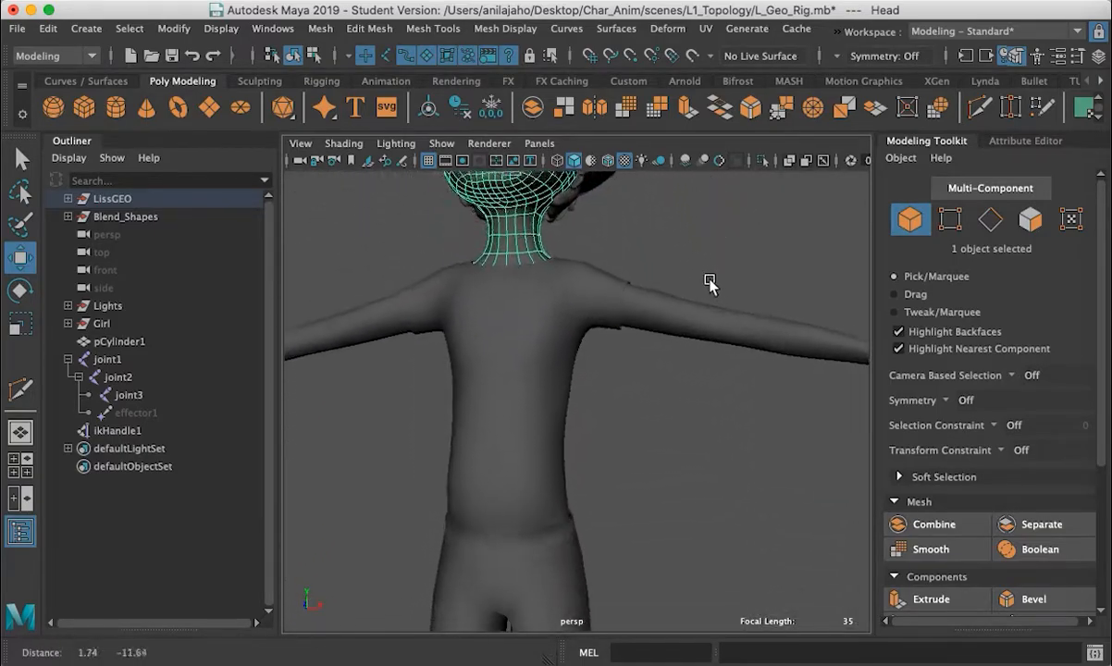
pyautogui.moveTo(711, 285); pyautogui.dragTo(801, 422)
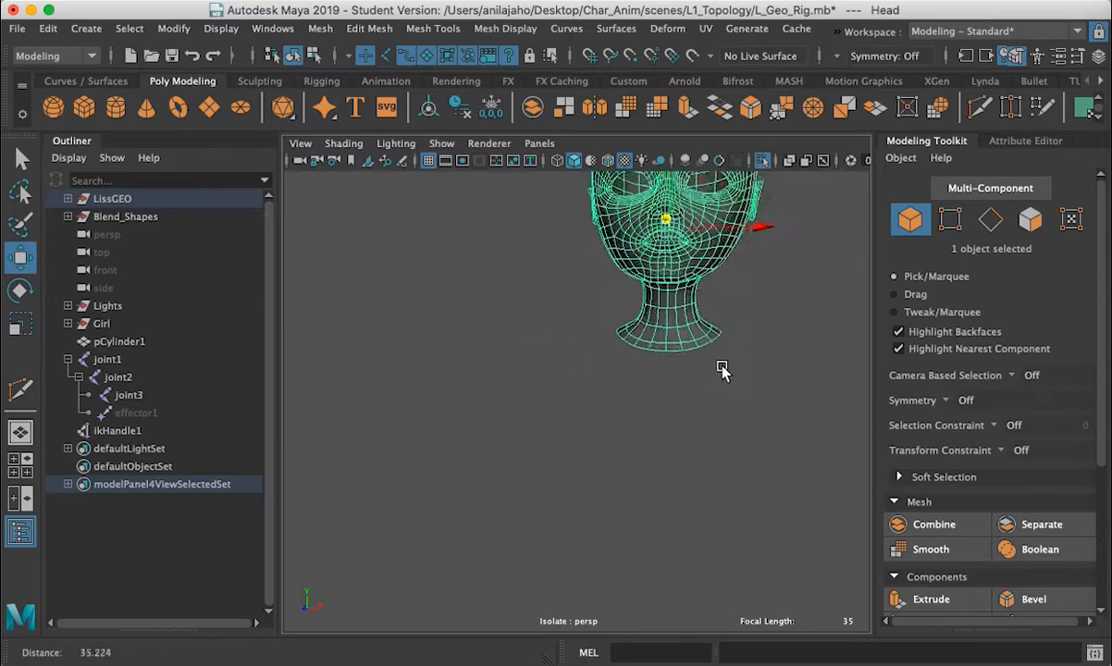
# Frame the isolated head toward the face and enable the Poly Count heads-up display
pyautogui.moveTo(725, 372); pyautogui.dragTo(750, 456)
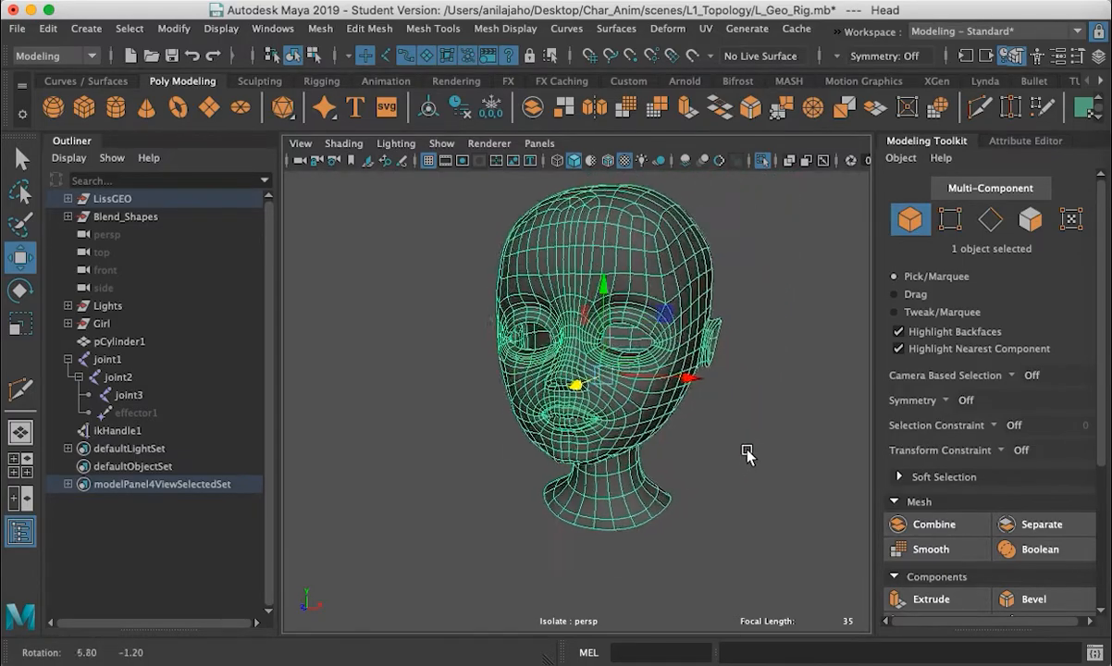
pyautogui.moveTo(749, 454); pyautogui.dragTo(648, 459)
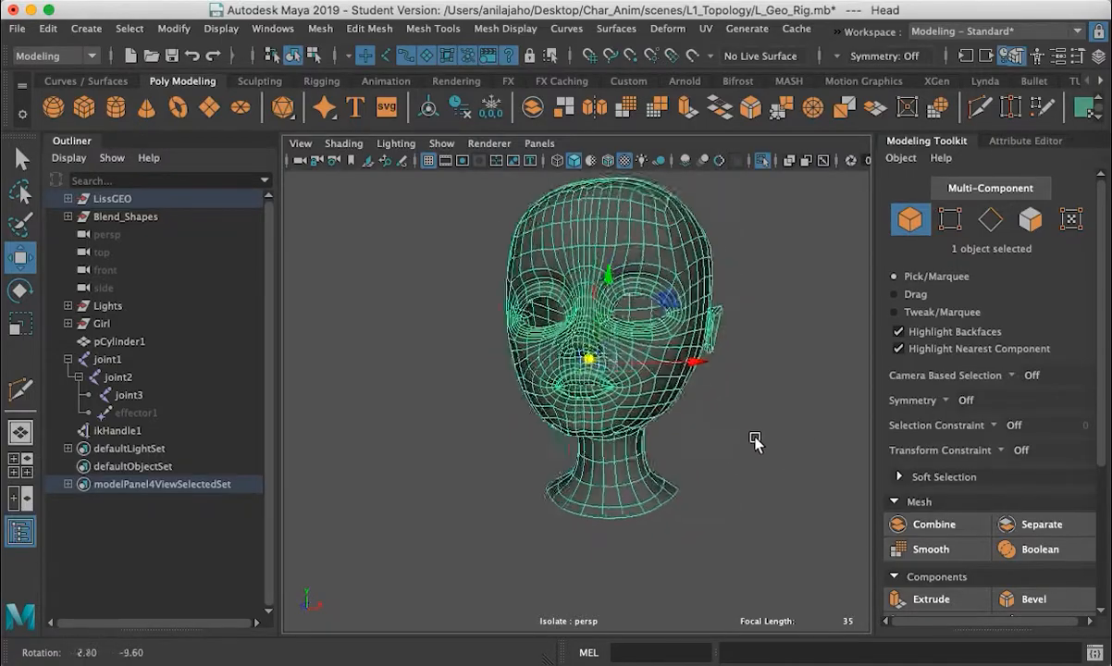
pyautogui.click(222, 29)
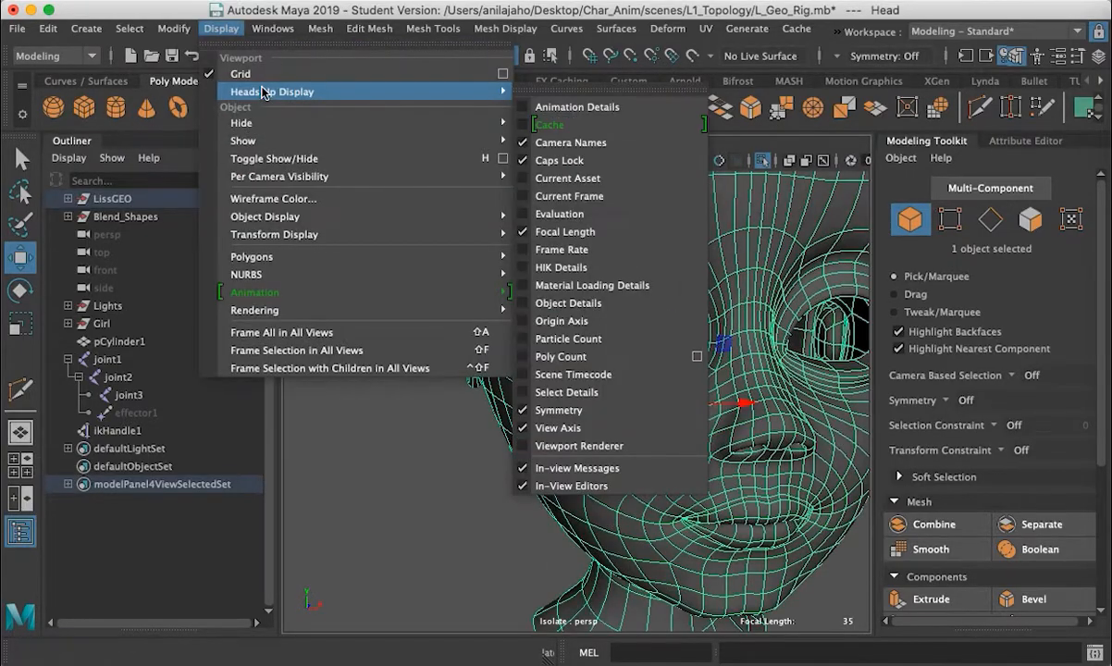
pyautogui.moveTo(560, 355)
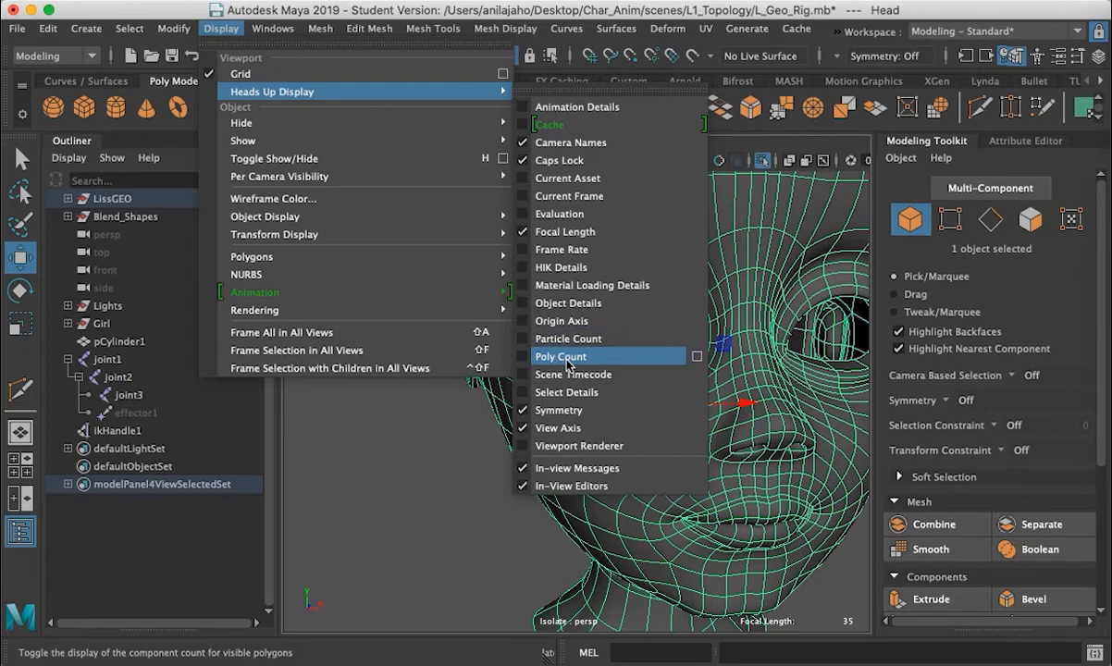
pyautogui.click(560, 356)
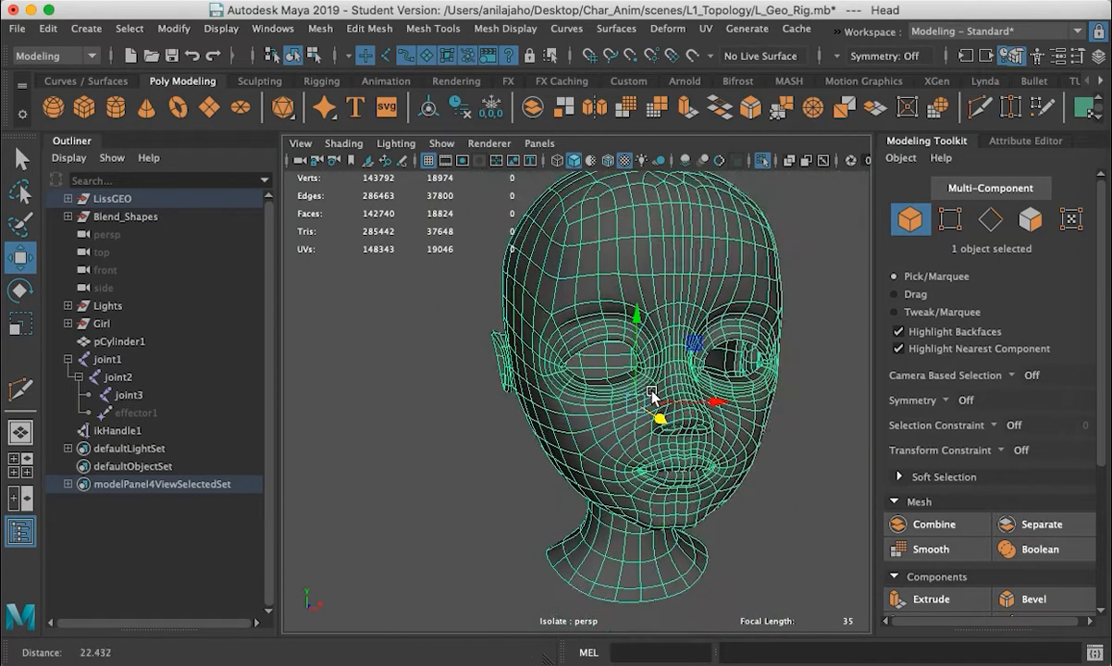
pyautogui.moveTo(651, 392); pyautogui.dragTo(646, 453)
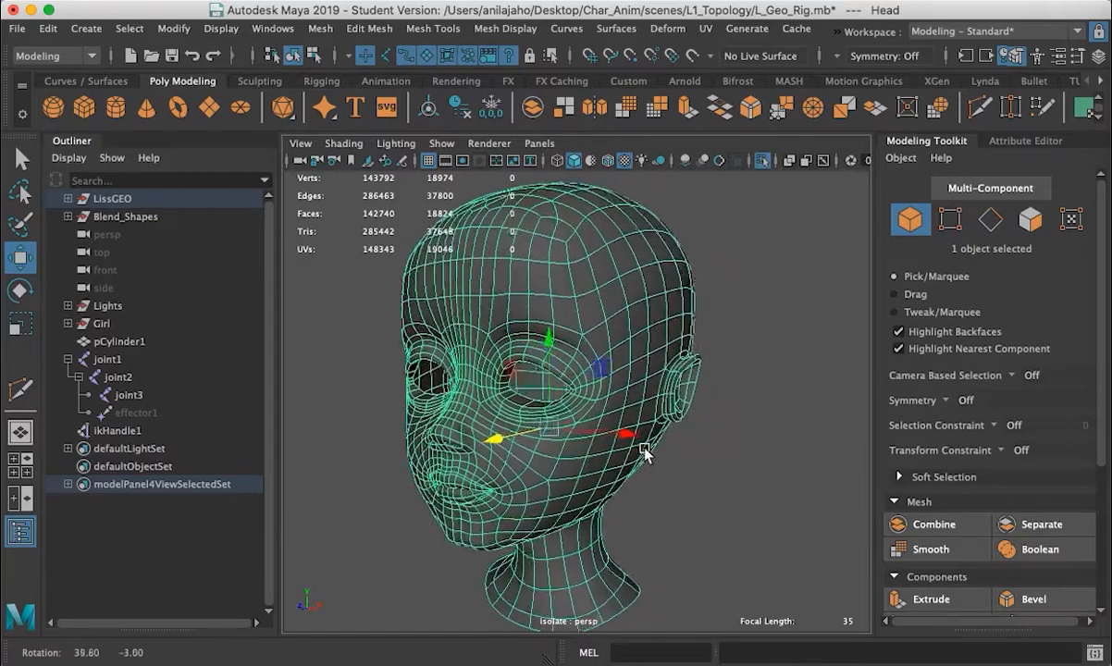
pyautogui.moveTo(648, 453); pyautogui.dragTo(740, 425)
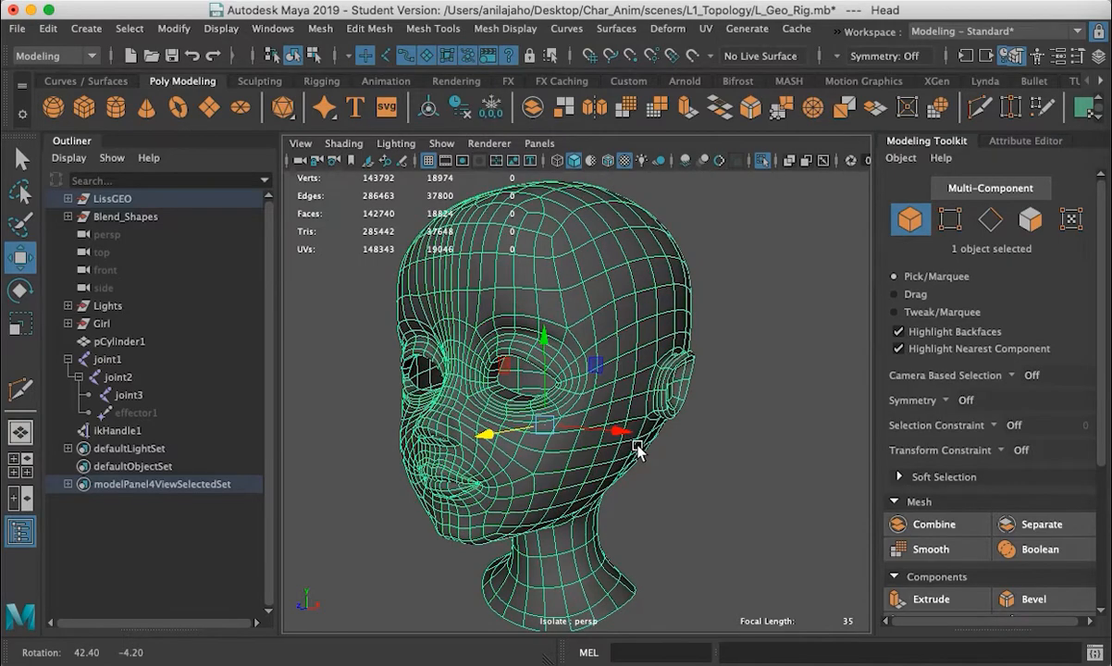
pyautogui.moveTo(638, 453); pyautogui.dragTo(670, 478)
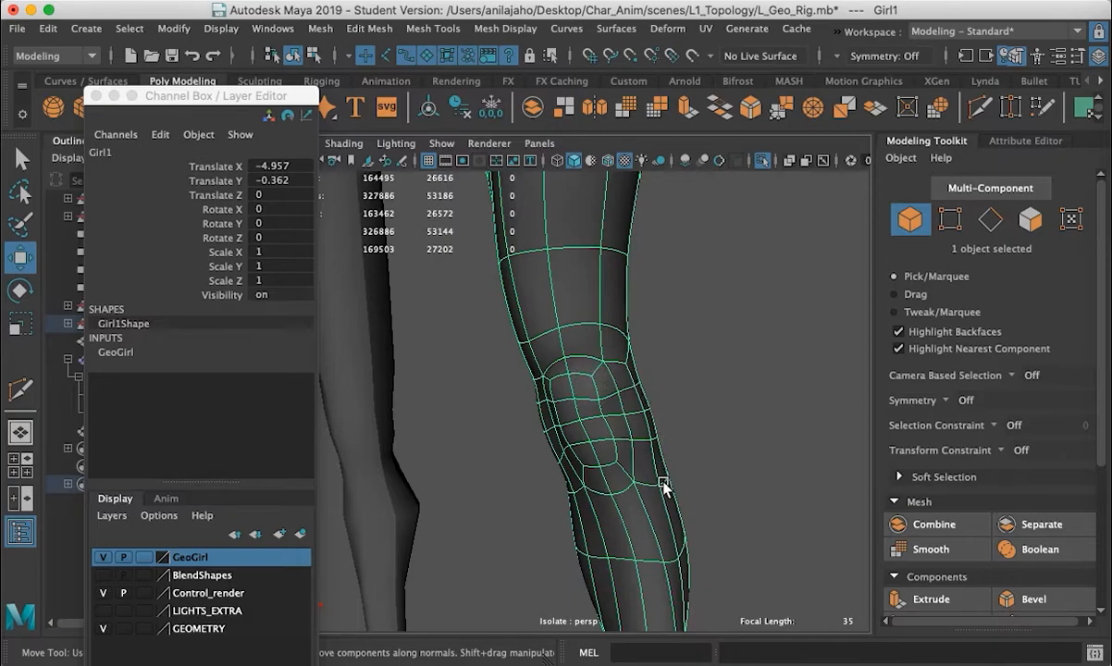
pyautogui.moveTo(544, 378)
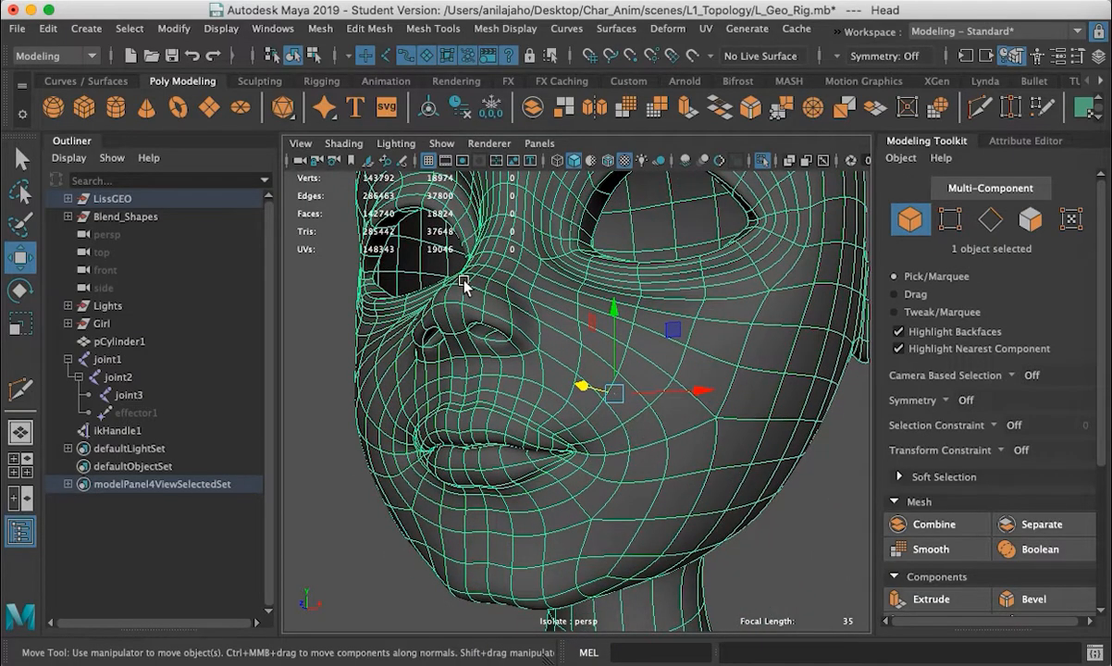
pyautogui.moveTo(551, 347)
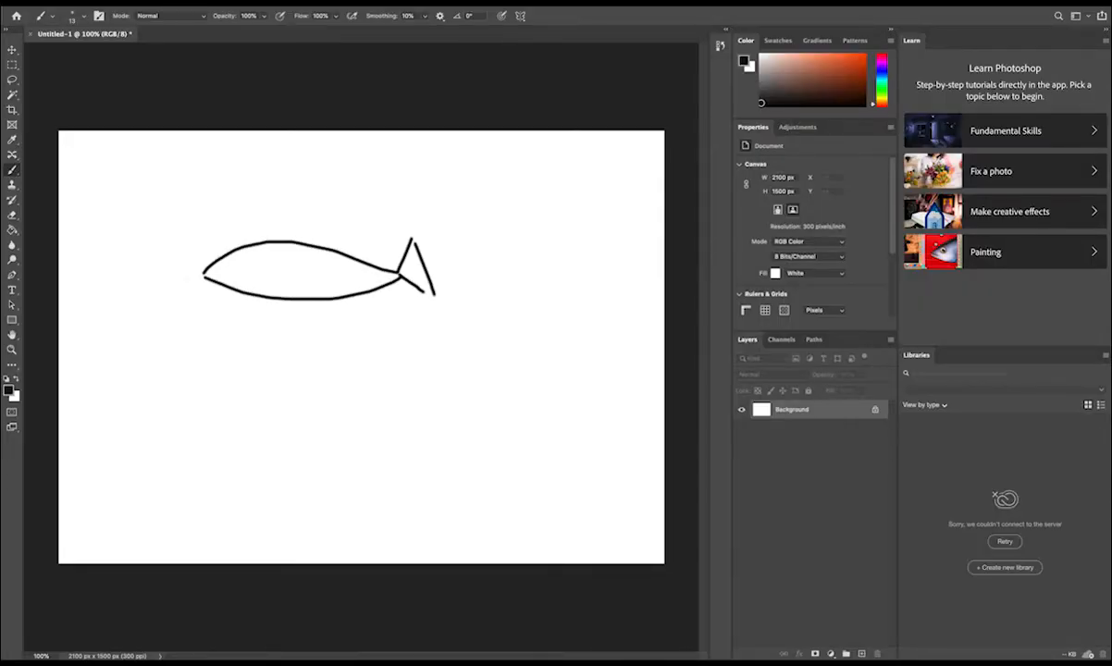
# Paint the dorsal fin and midline, then brown crossing curved strokes over the fish body
pyautogui.moveTo(262, 251); pyautogui.dragTo(360, 234)
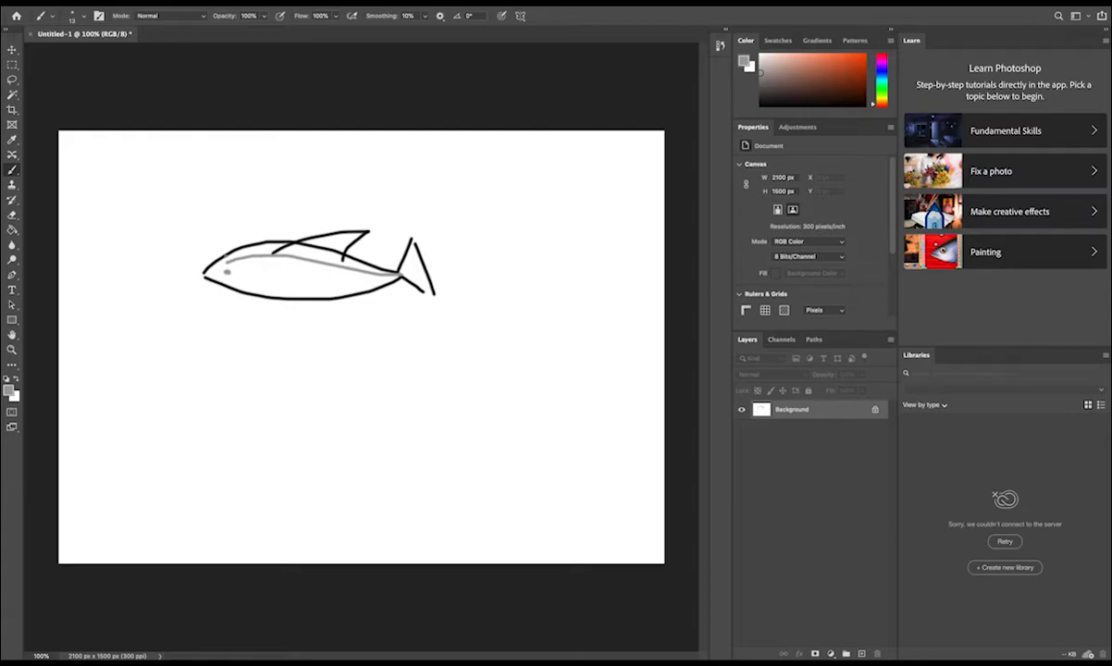
pyautogui.moveTo(244, 255); pyautogui.dragTo(263, 286)
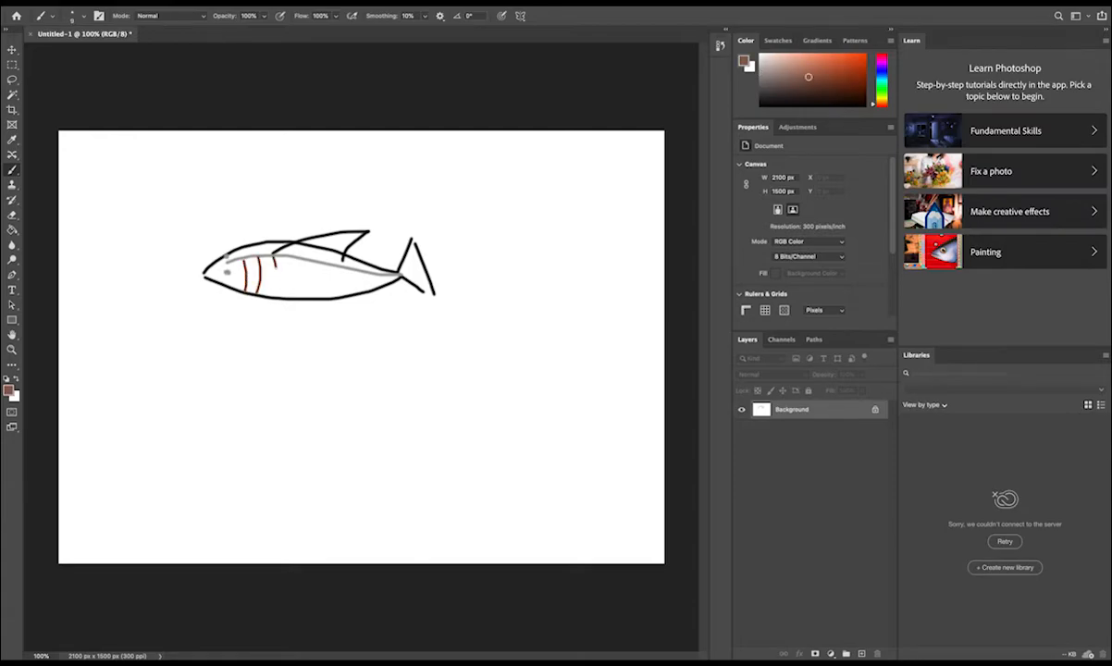
pyautogui.moveTo(278, 244); pyautogui.dragTo(277, 278)
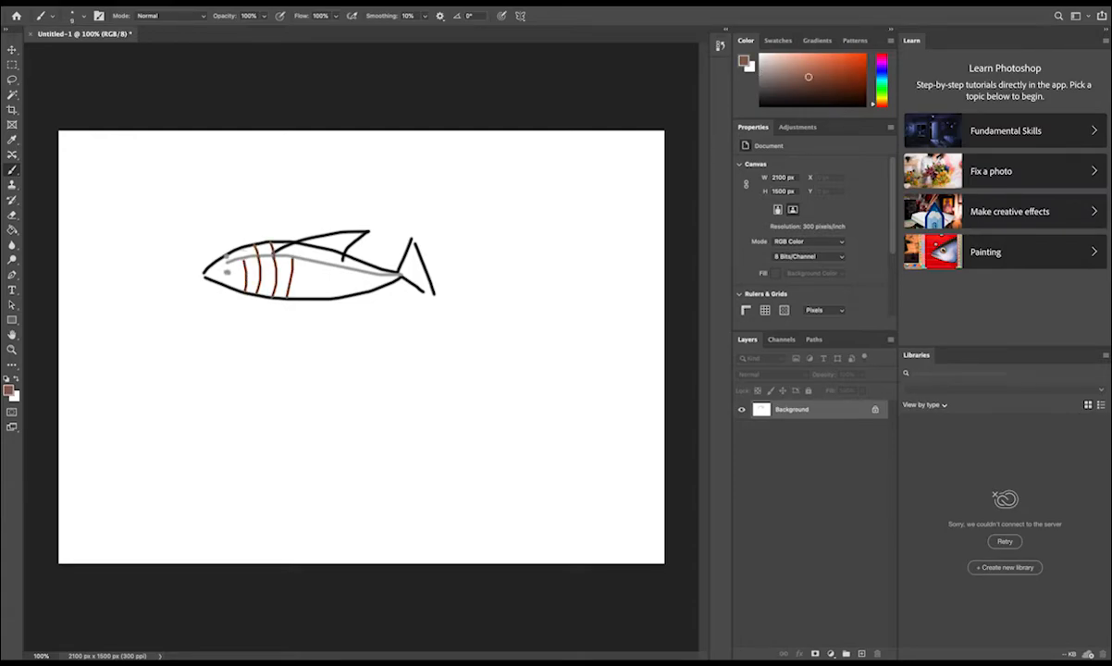
pyautogui.moveTo(241, 273); pyautogui.dragTo(329, 278)
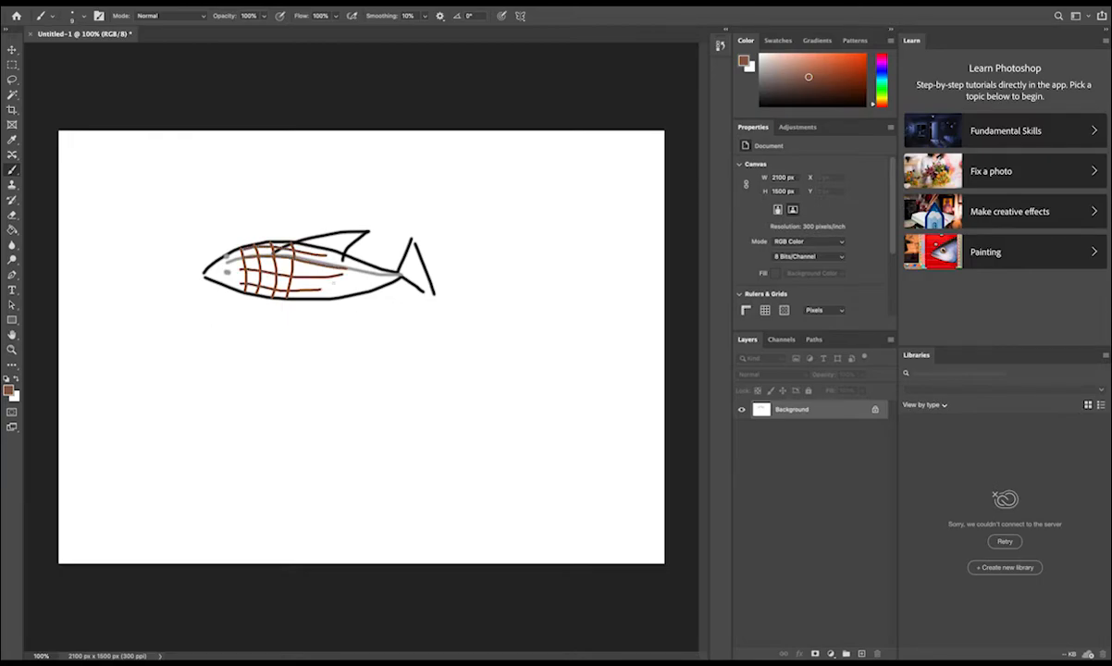
pyautogui.moveTo(268, 244); pyautogui.dragTo(323, 292)
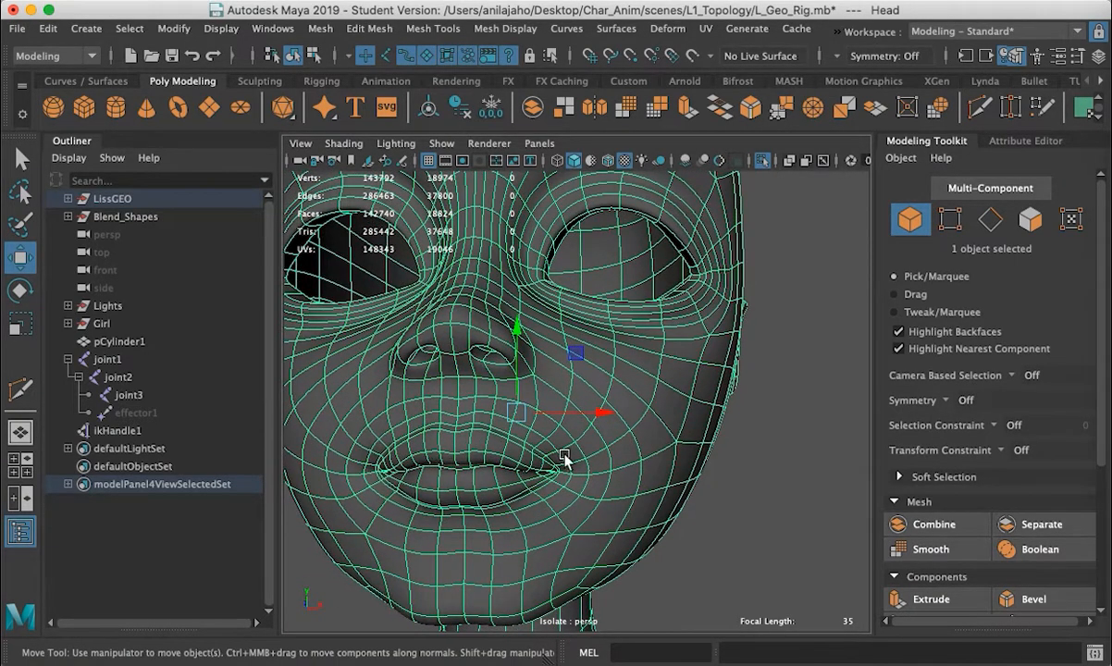
pyautogui.moveTo(553, 363)
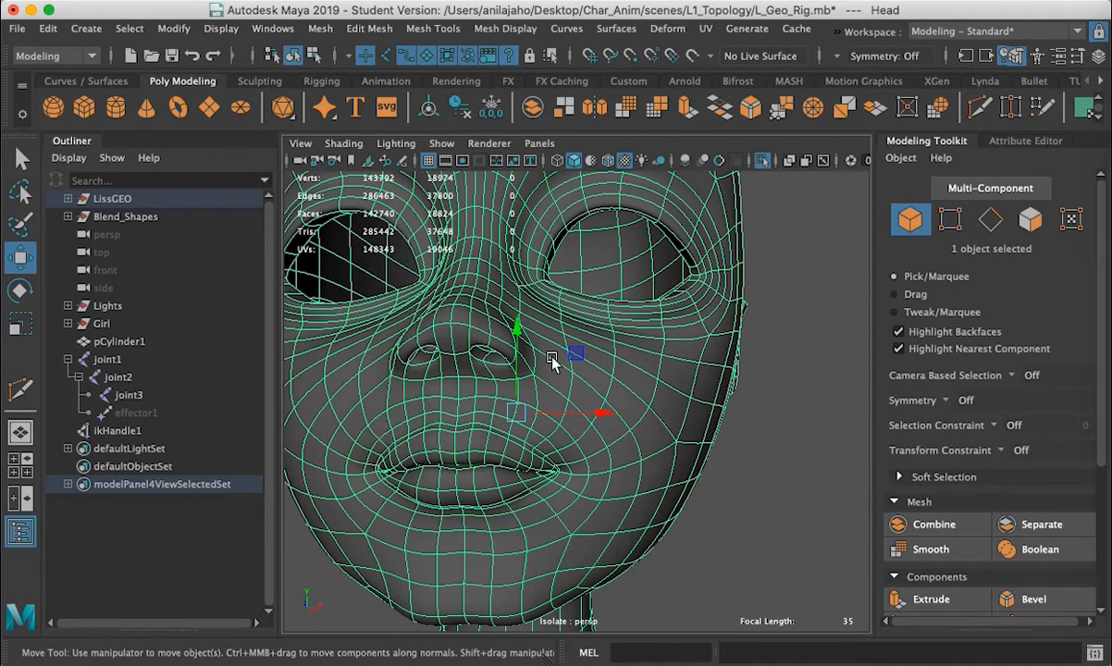
pyautogui.moveTo(627, 391)
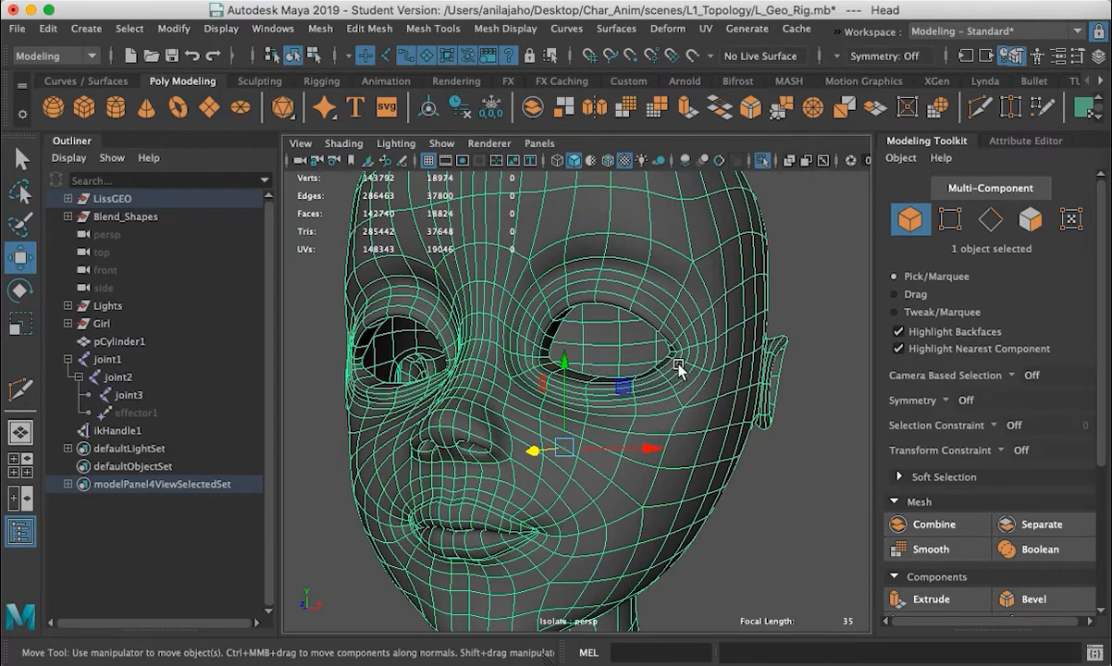
pyautogui.moveTo(514, 374)
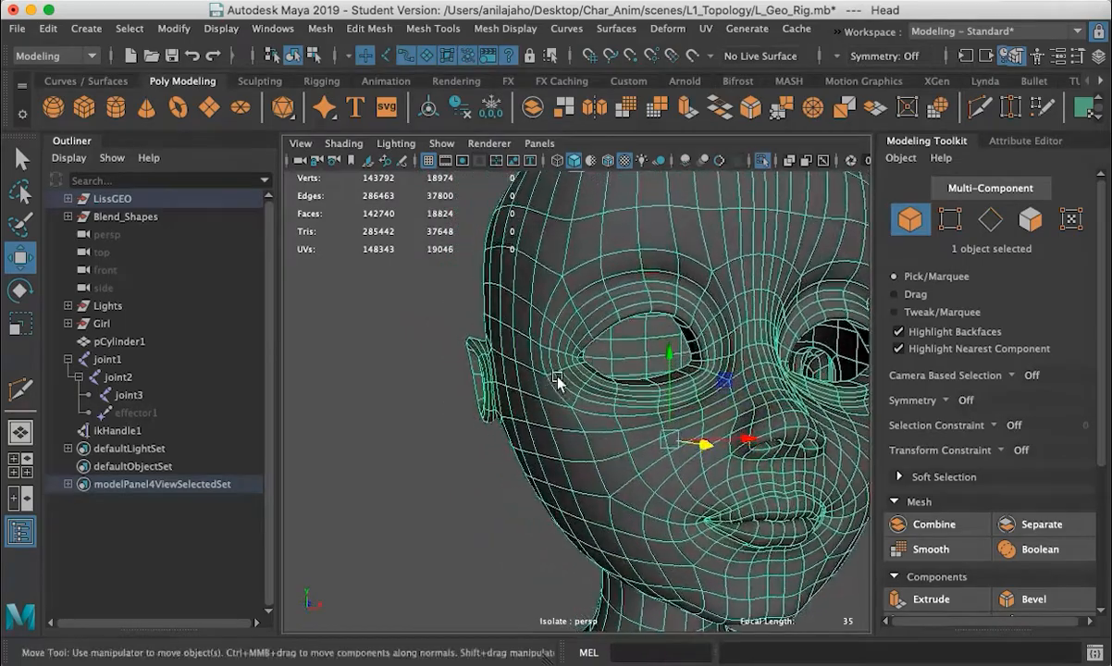
pyautogui.moveTo(555, 383); pyautogui.dragTo(712, 453)
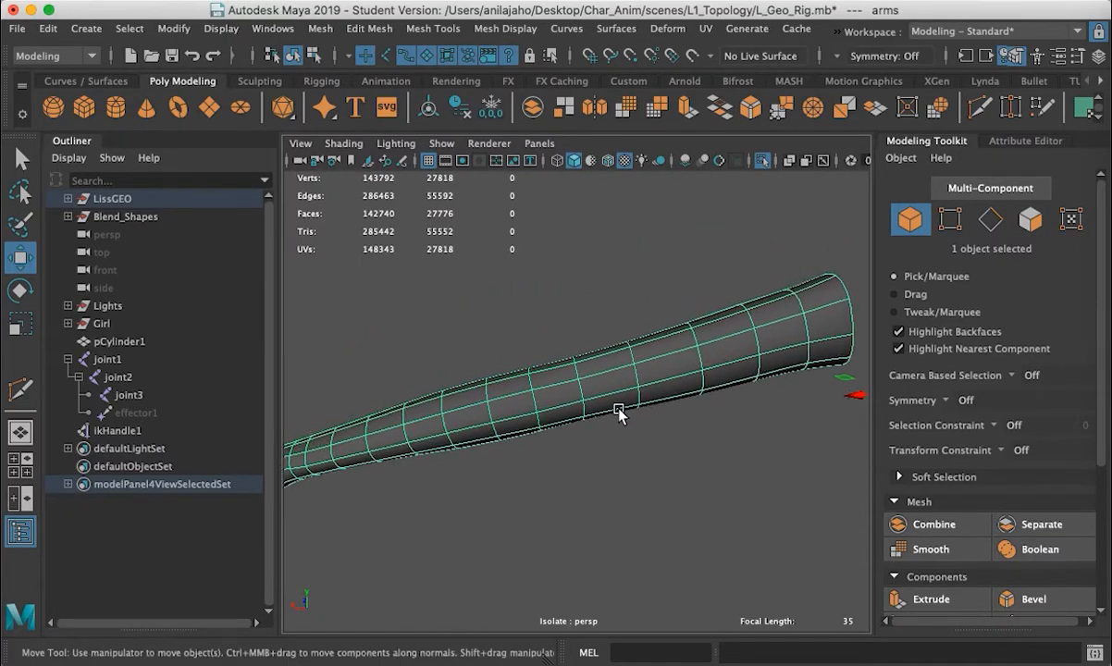
pyautogui.moveTo(620, 411); pyautogui.dragTo(651, 435)
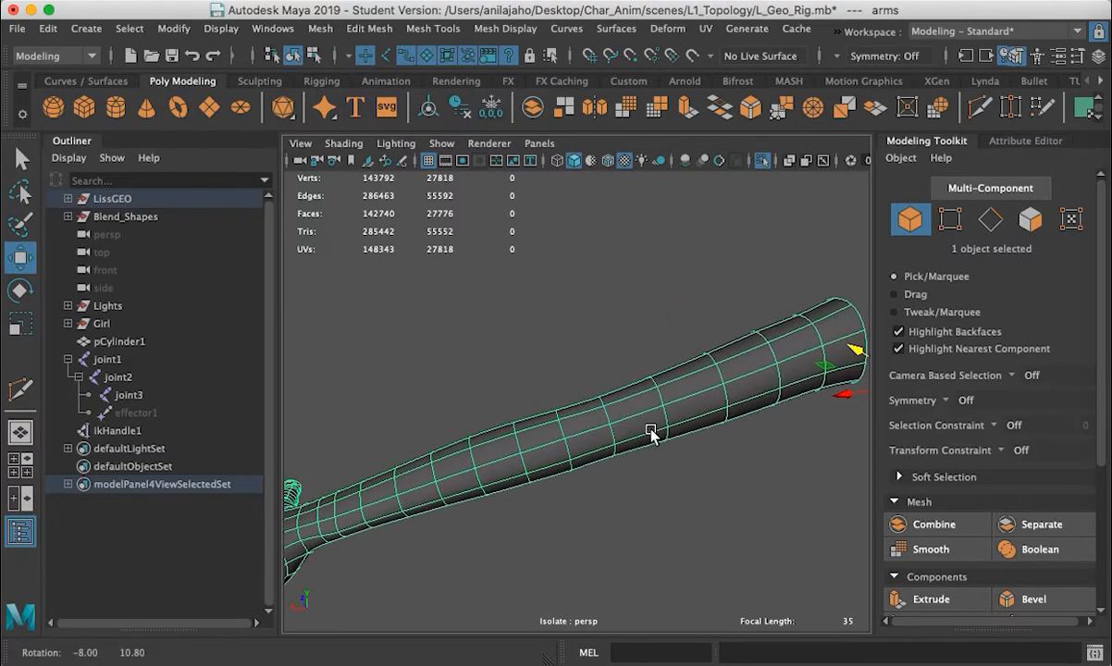
pyautogui.moveTo(652, 435); pyautogui.dragTo(646, 409)
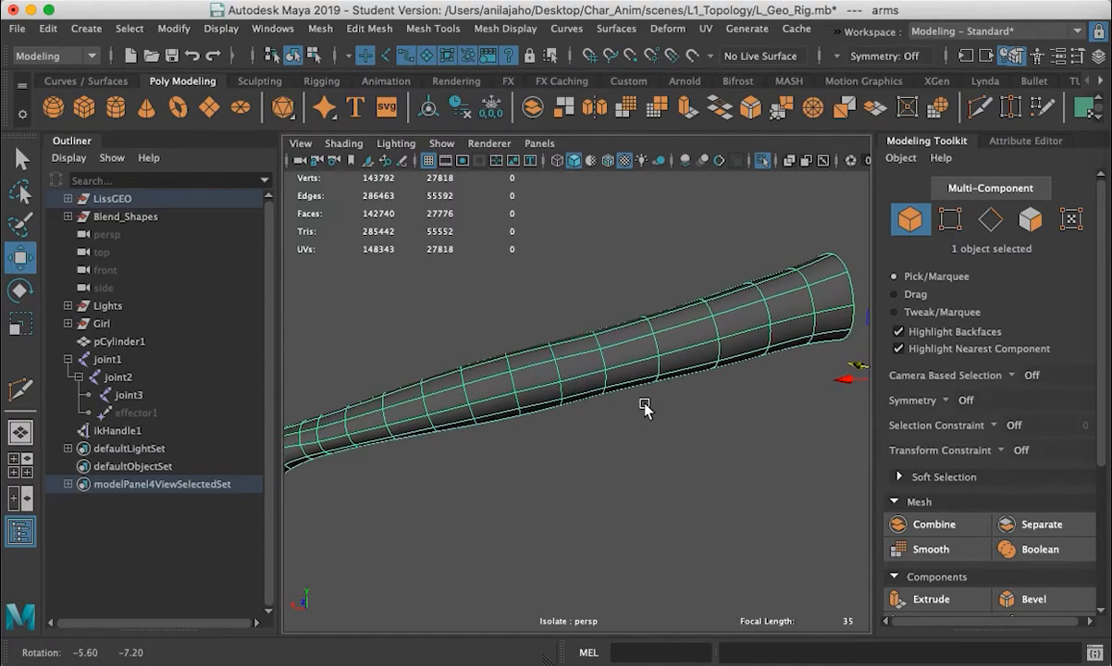
pyautogui.moveTo(643, 407); pyautogui.dragTo(620, 395)
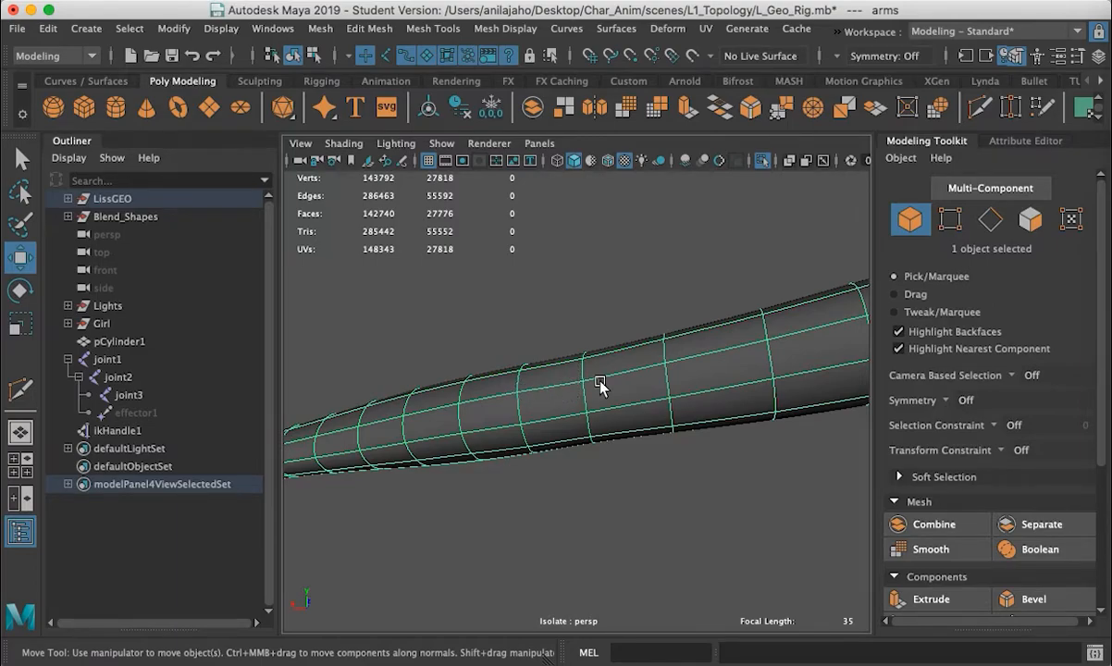
pyautogui.moveTo(555, 386)
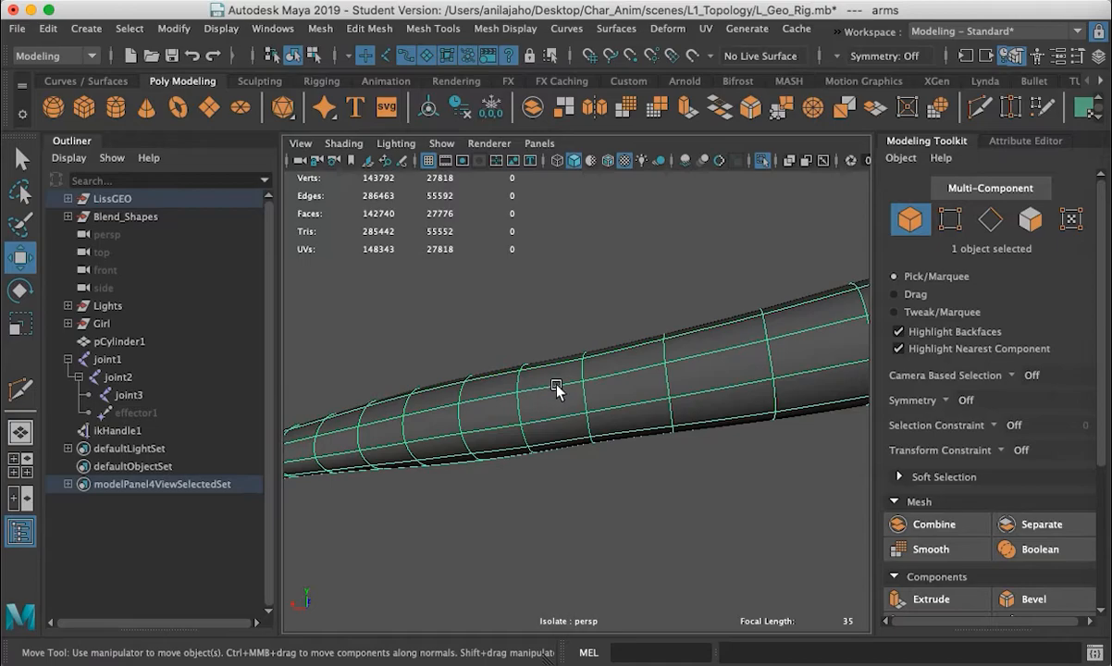
pyautogui.moveTo(601, 388)
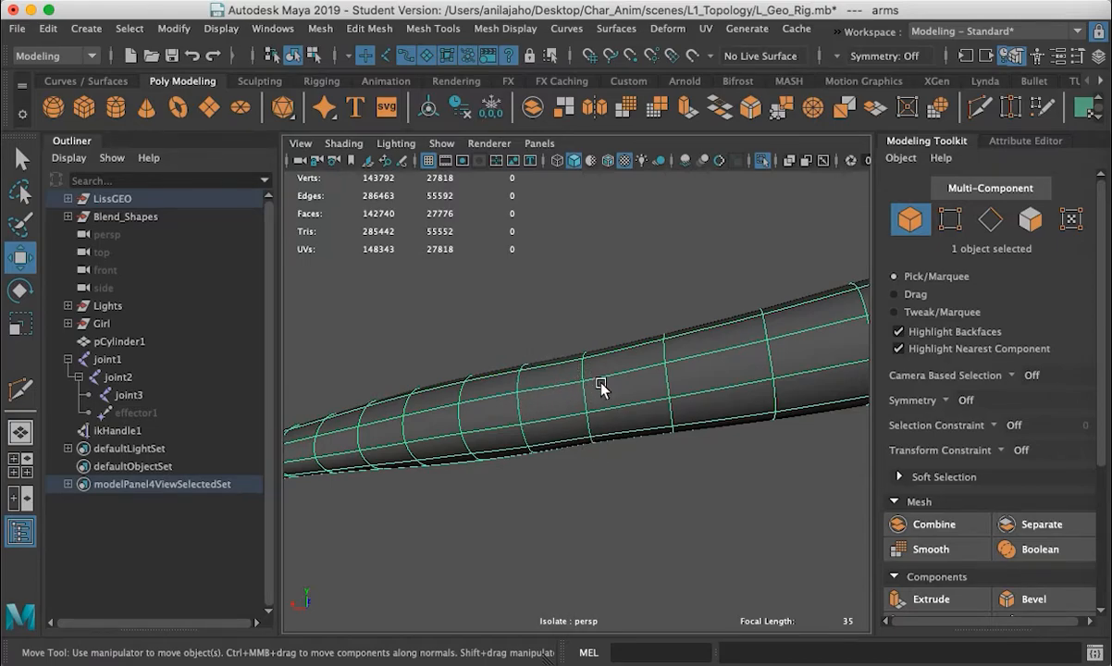
pyautogui.moveTo(577, 433)
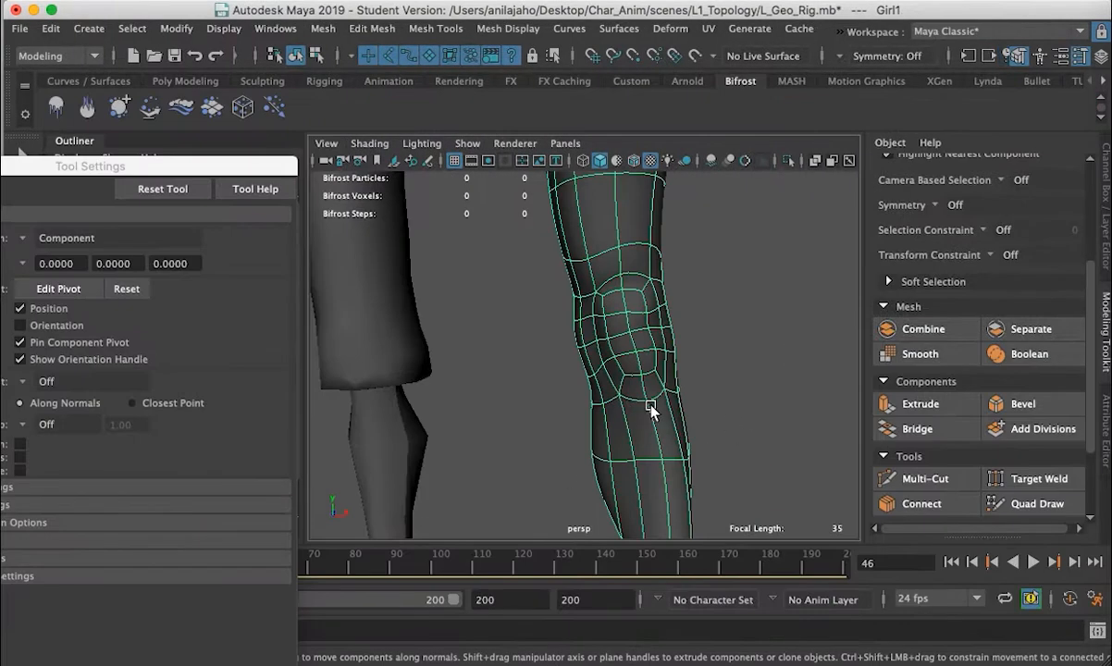
pyautogui.moveTo(601, 334)
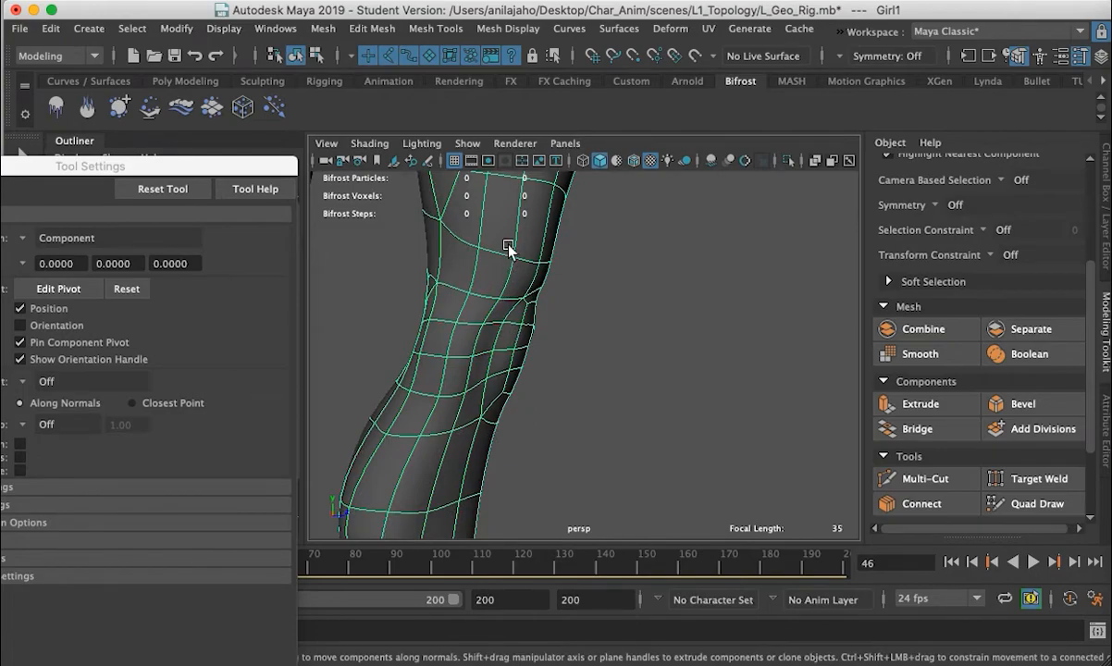
pyautogui.moveTo(495, 337)
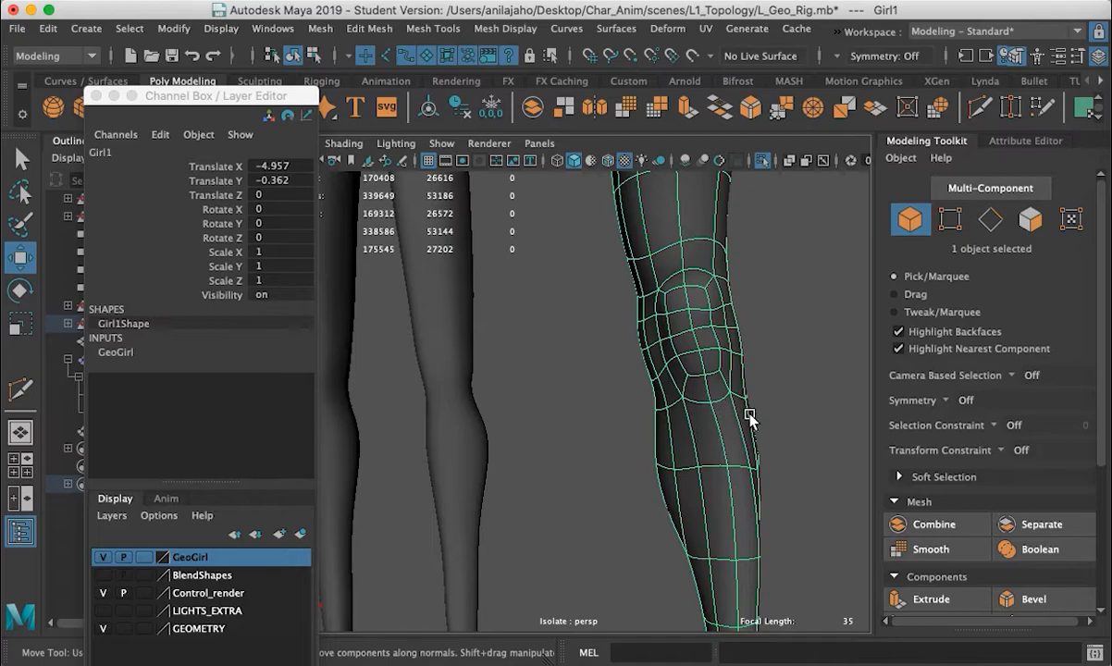
pyautogui.moveTo(720, 370)
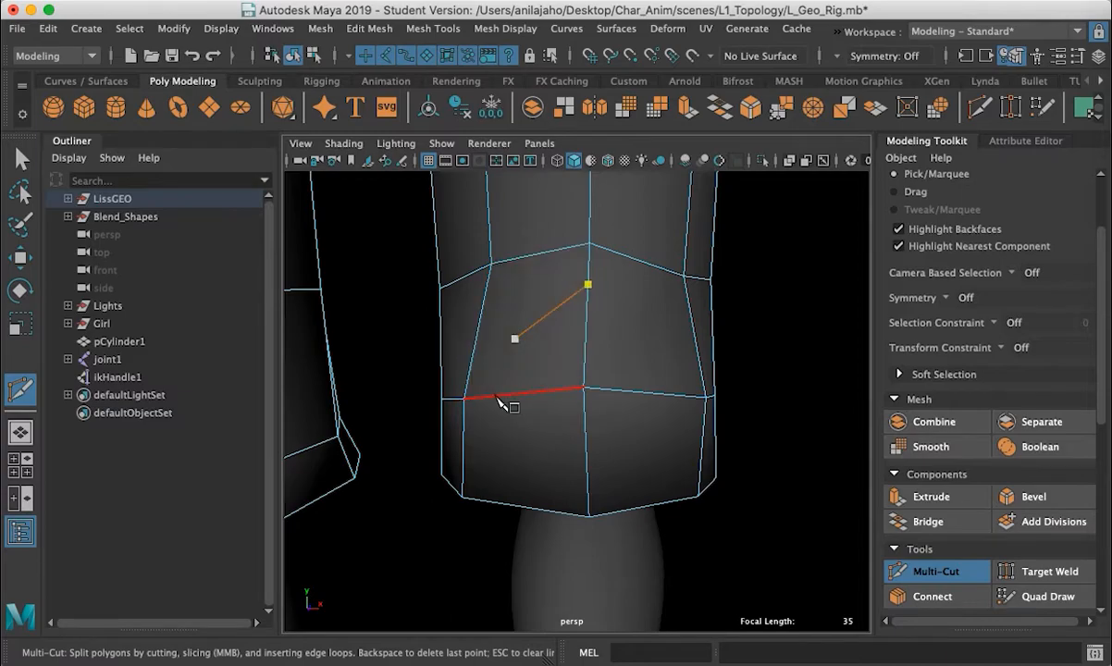
# Multi-Cut a new edge across the knee faces and orbit to check the kneecap ring
pyautogui.click(507, 396)
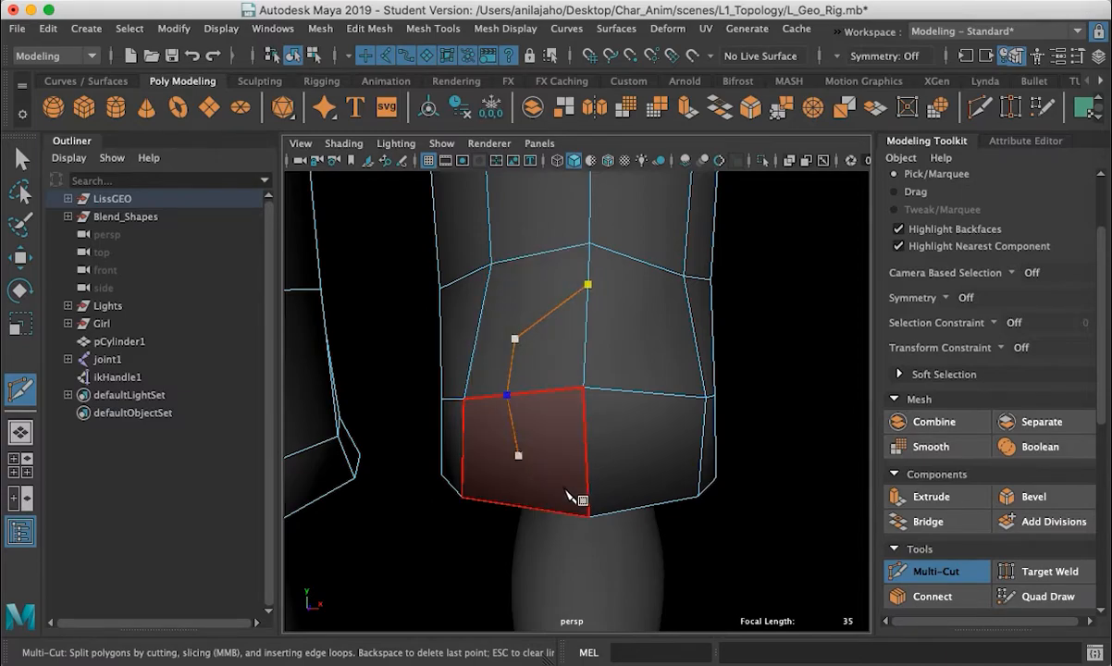
pyautogui.click(688, 398)
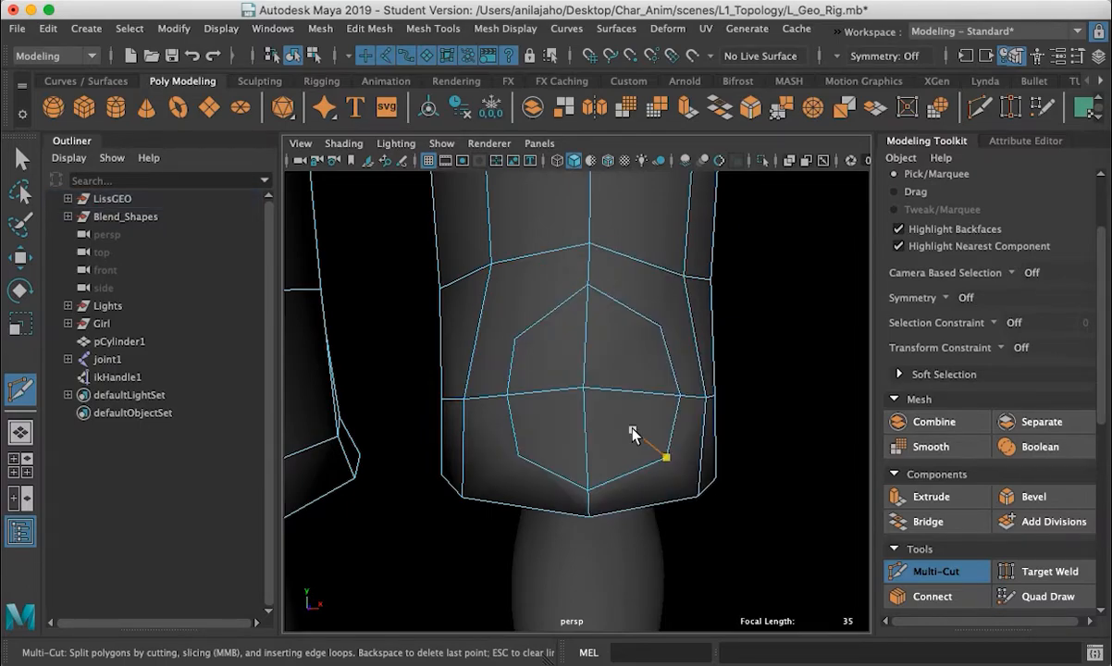
pyautogui.moveTo(635, 435); pyautogui.dragTo(696, 424)
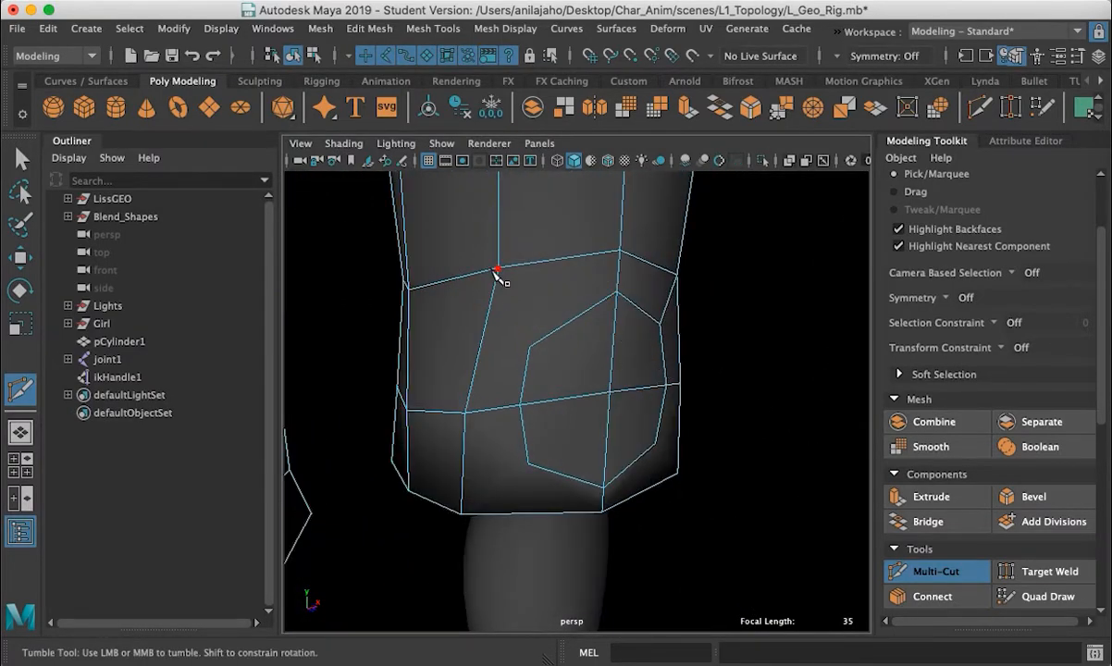
pyautogui.moveTo(495, 274); pyautogui.dragTo(601, 515)
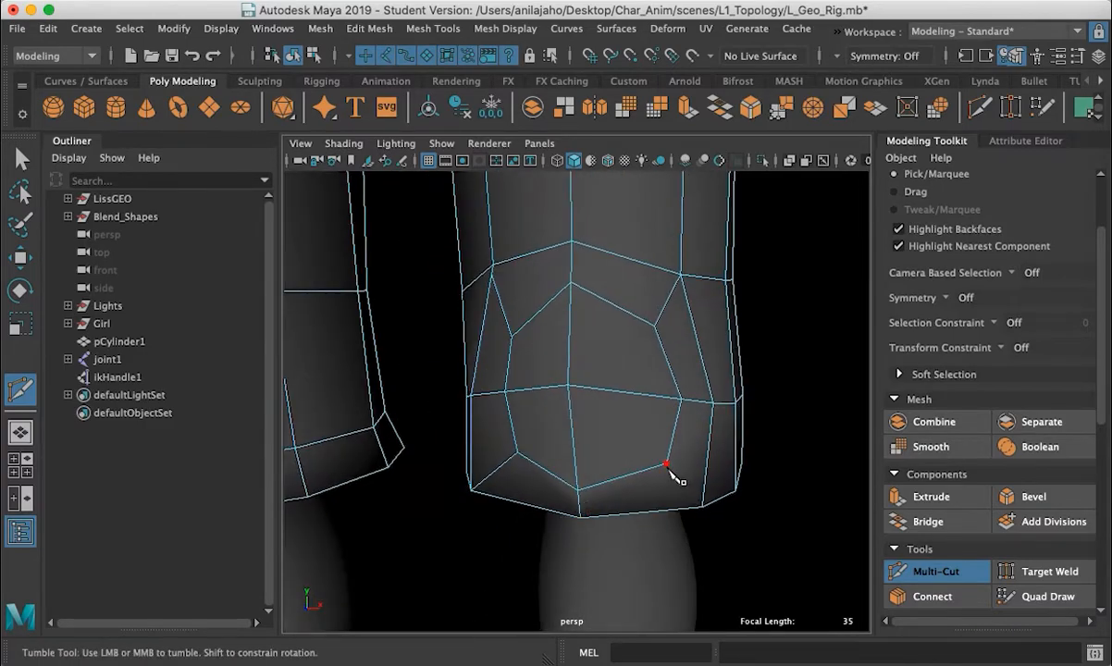
pyautogui.moveTo(833, 392)
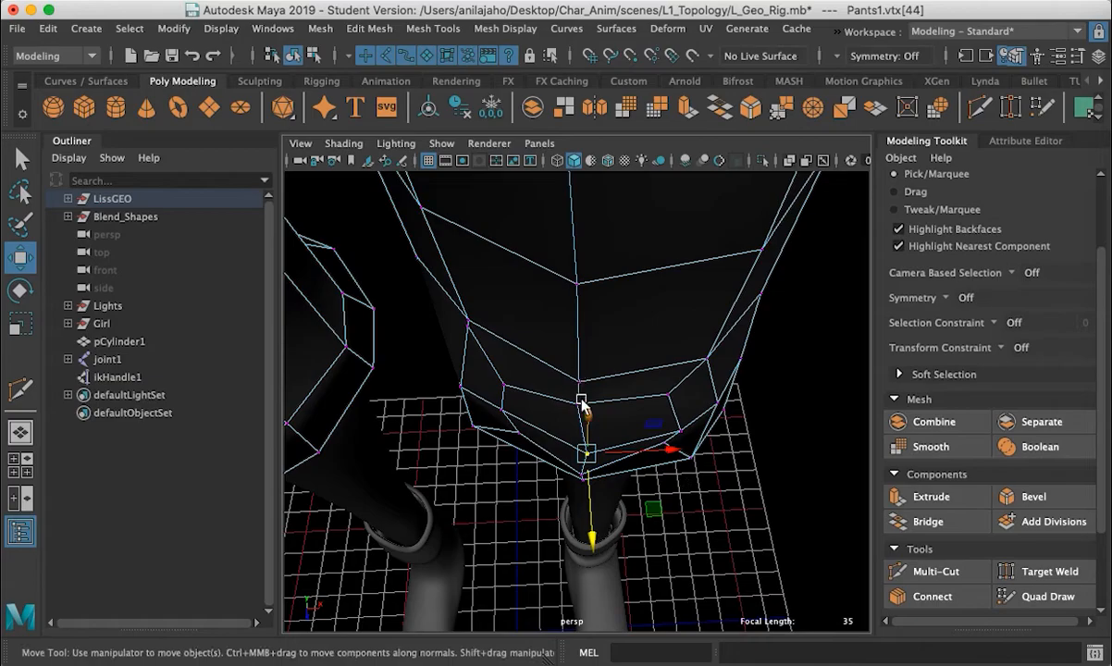
# Pull a vertex below the knee into place with the Move tool
pyautogui.moveTo(581, 404); pyautogui.dragTo(688, 342)
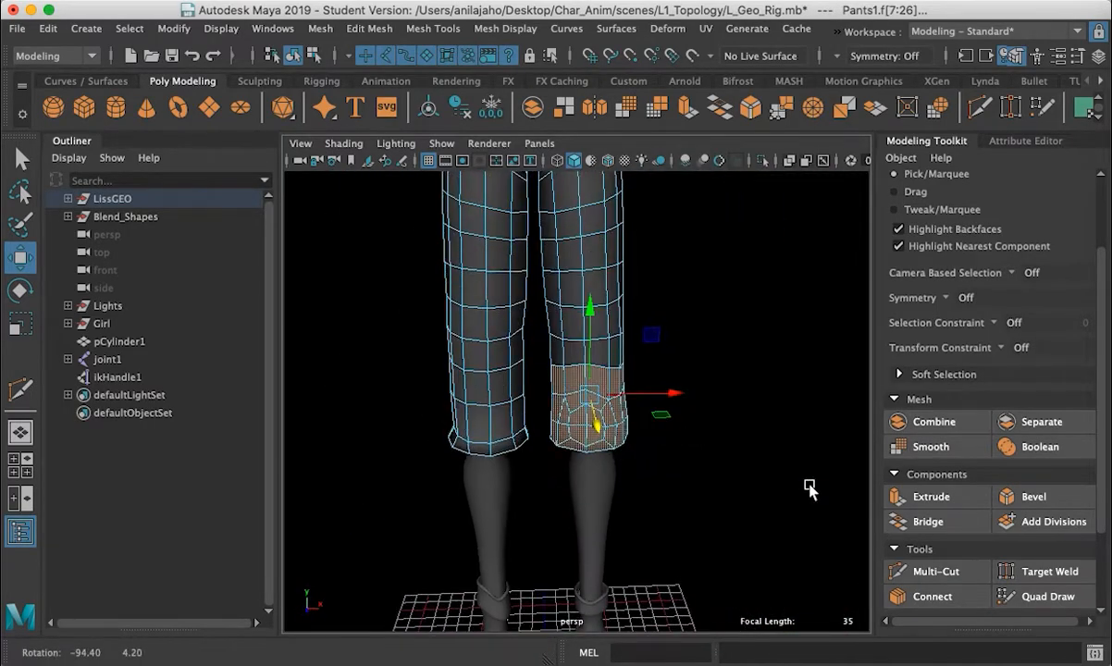
# Create a Lattice deformer on the knee faces and rotate it to tilt the knee
pyautogui.click(666, 30)
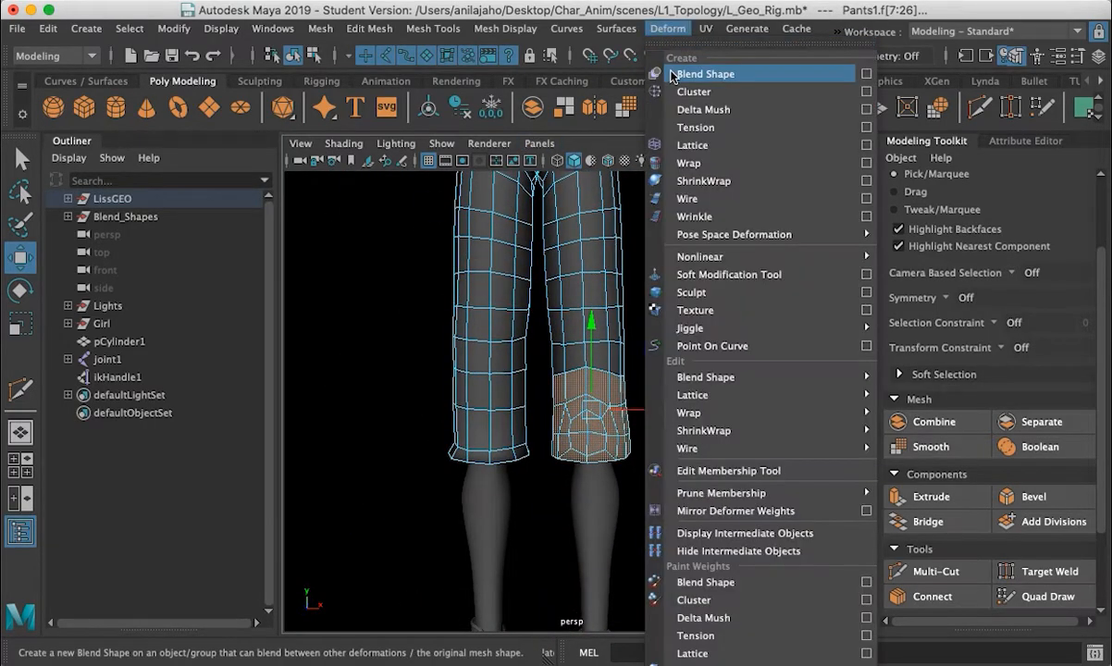
pyautogui.click(692, 145)
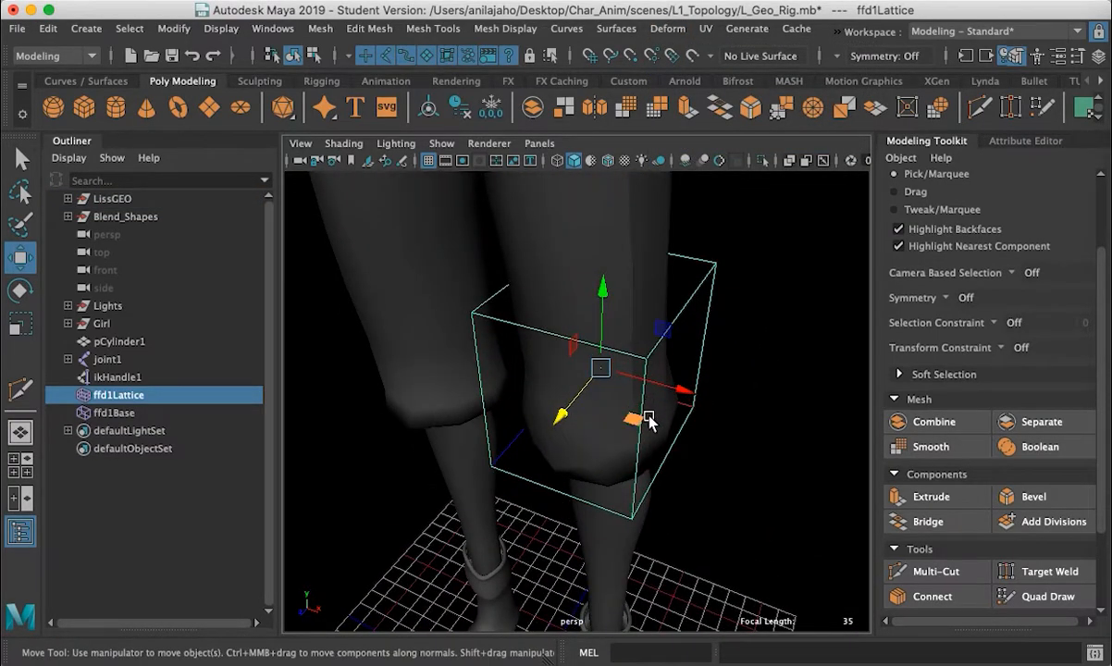
pyautogui.click(19, 288)
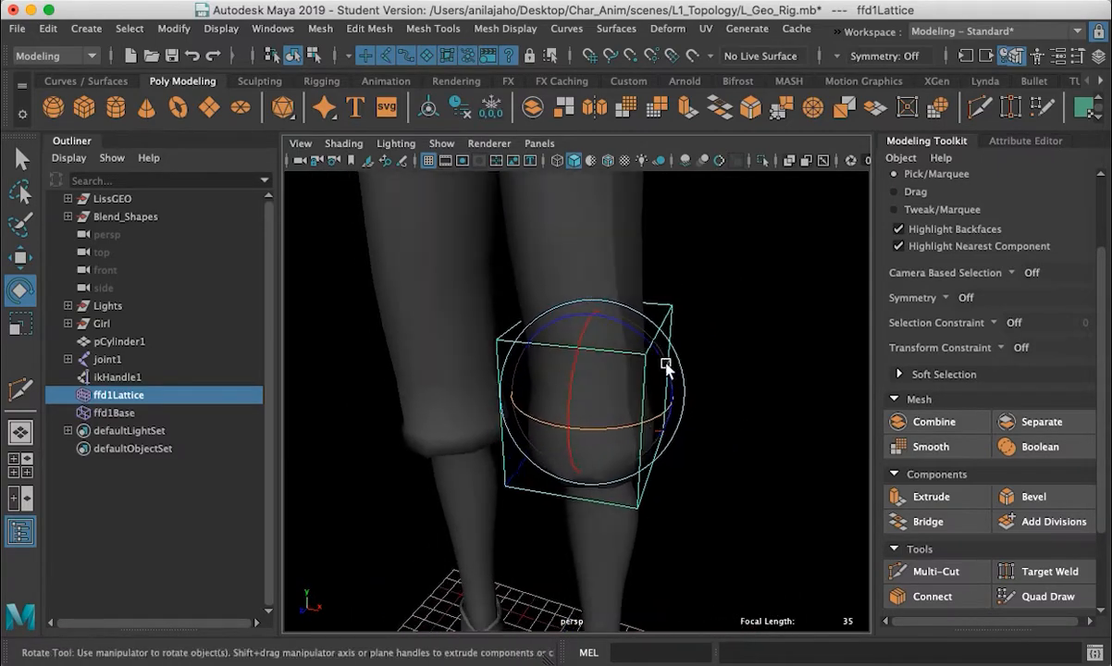
pyautogui.click(344, 144)
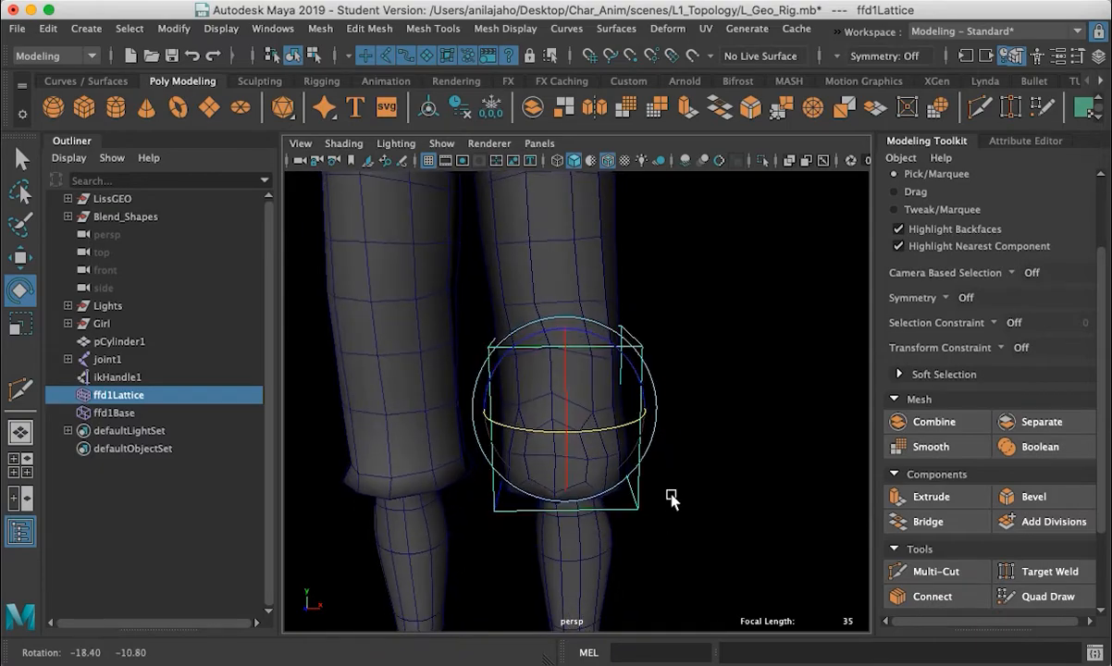
pyautogui.moveTo(673, 498); pyautogui.dragTo(625, 359)
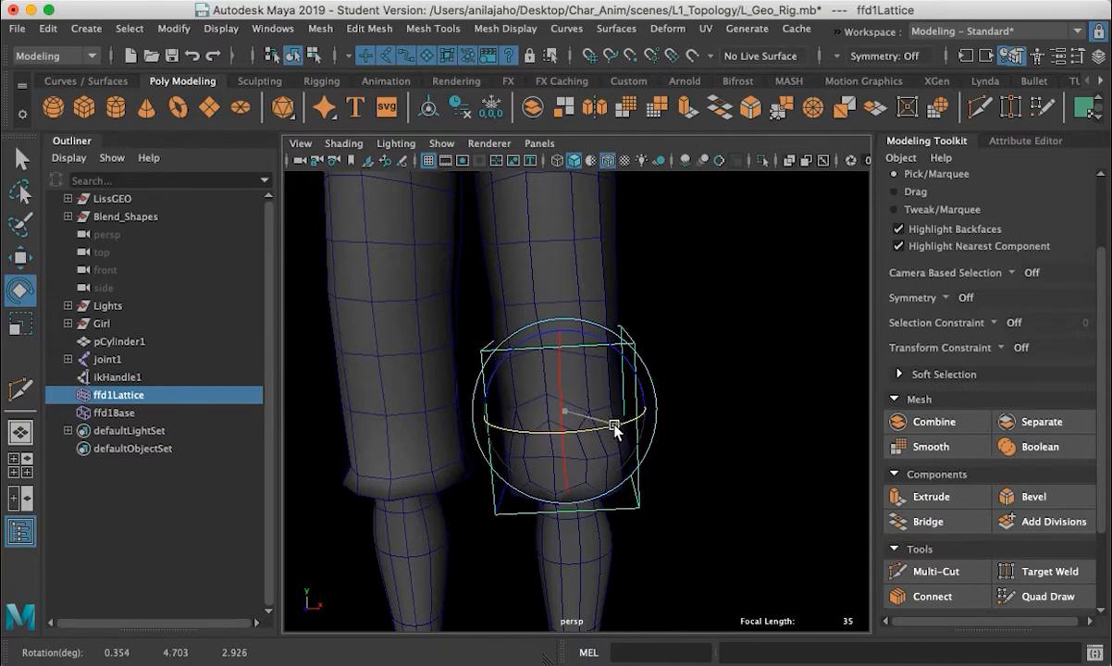
pyautogui.moveTo(615, 429); pyautogui.dragTo(648, 351)
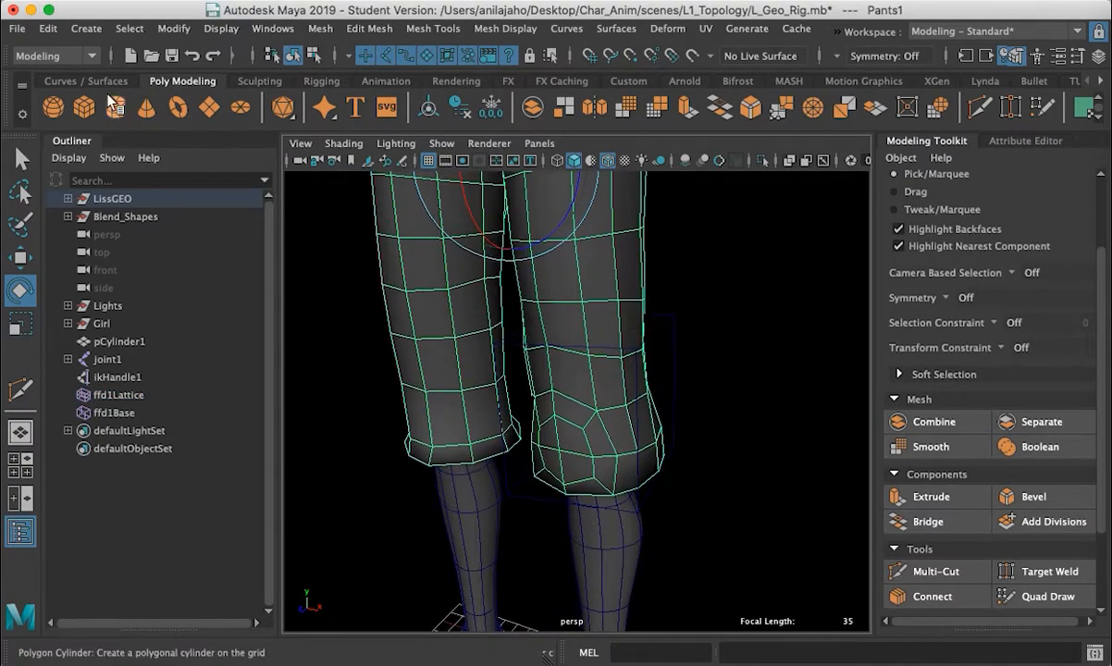
pyautogui.click(46, 28)
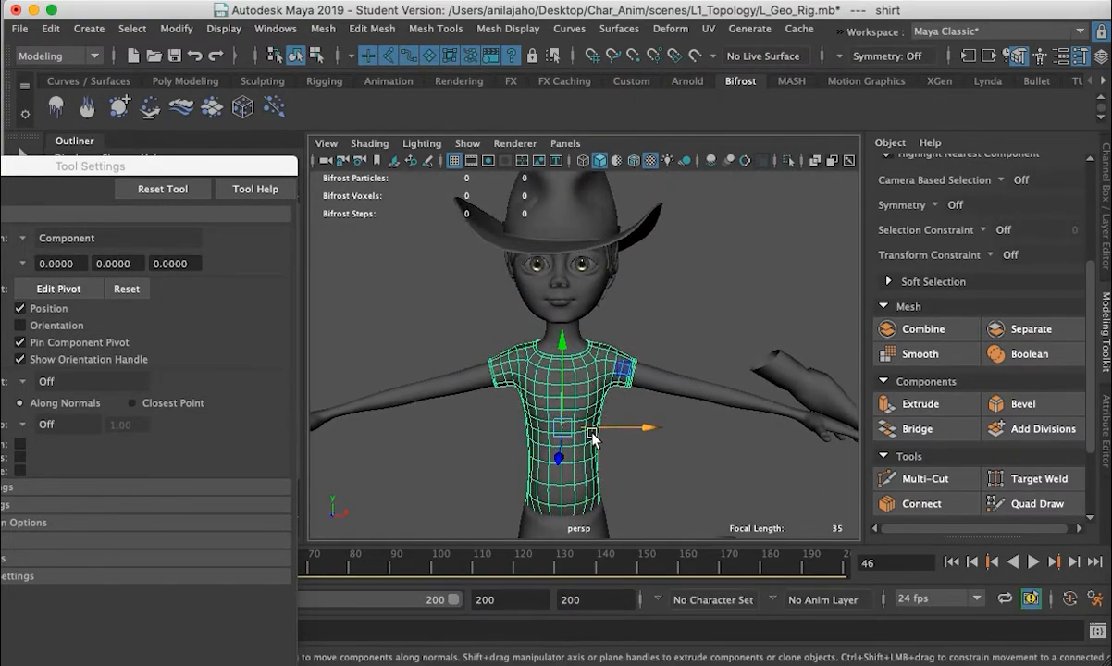
# Tumble the view onto the cowboy's shirt mesh to show its face grid
pyautogui.moveTo(592, 426); pyautogui.dragTo(656, 444)
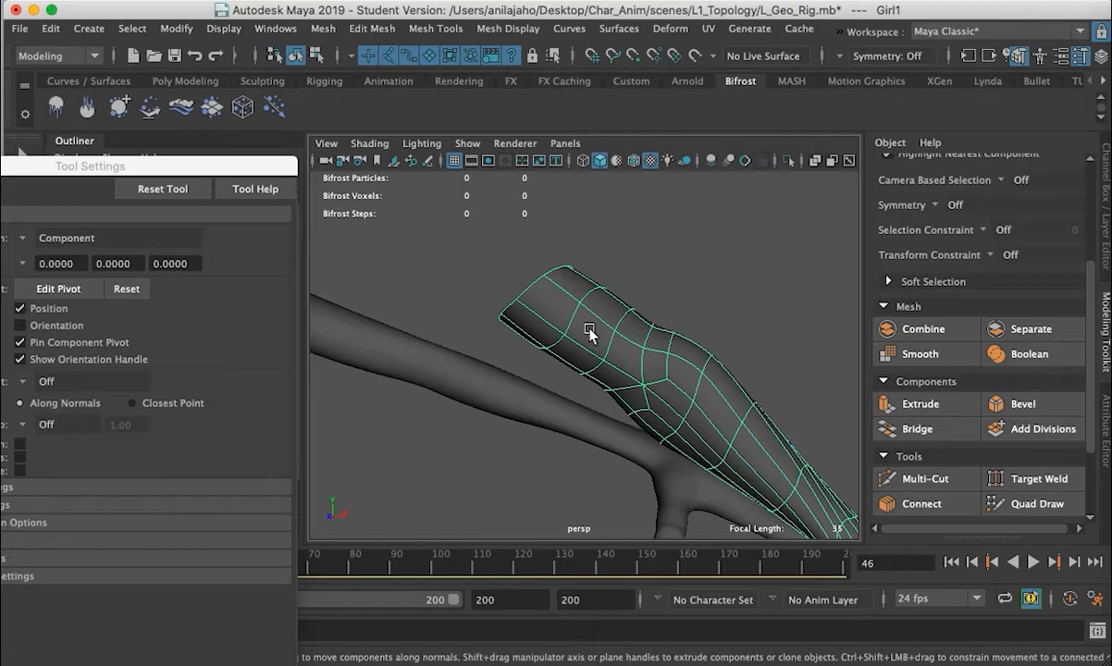
# Select a band of sleeve faces and extrude them from the Modeling Toolkit
pyautogui.click(588, 333)
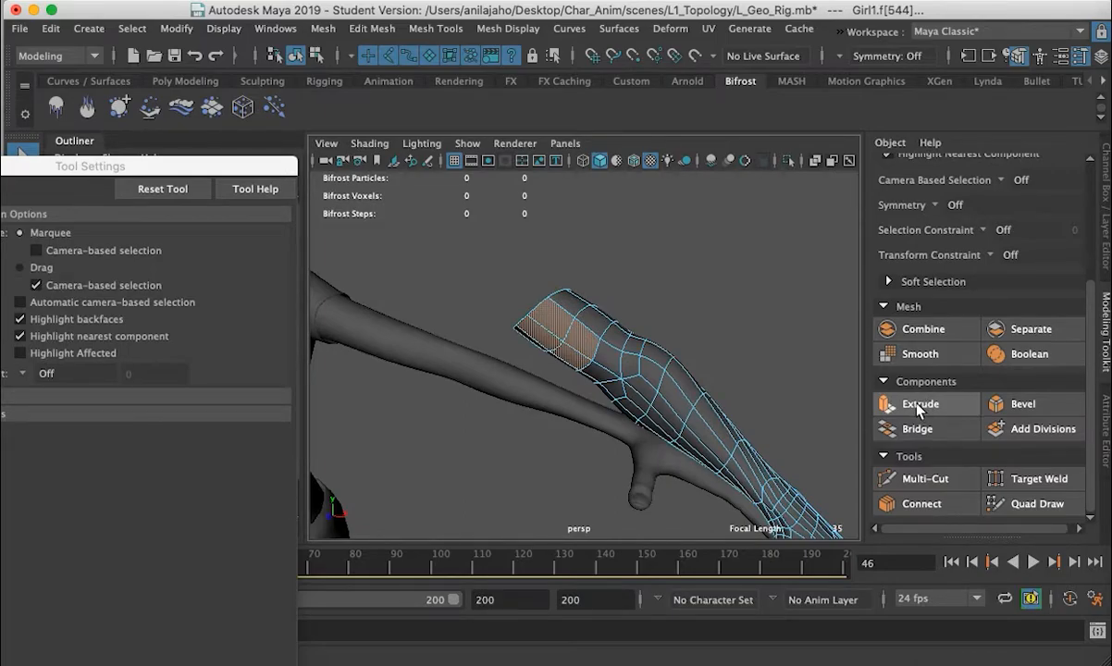
pyautogui.click(921, 404)
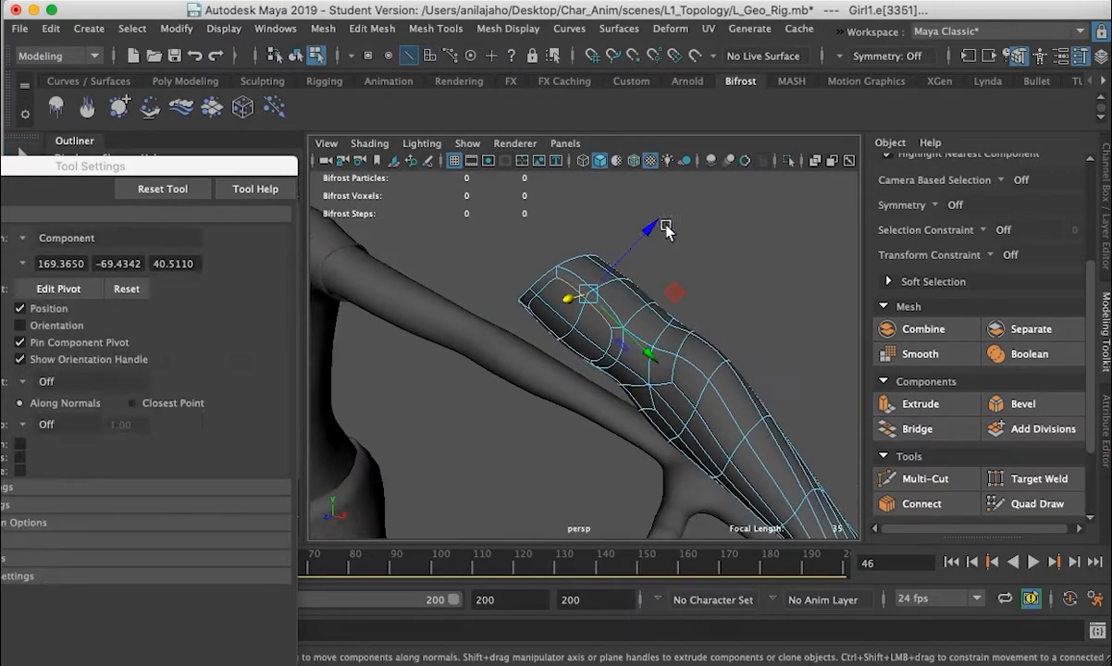